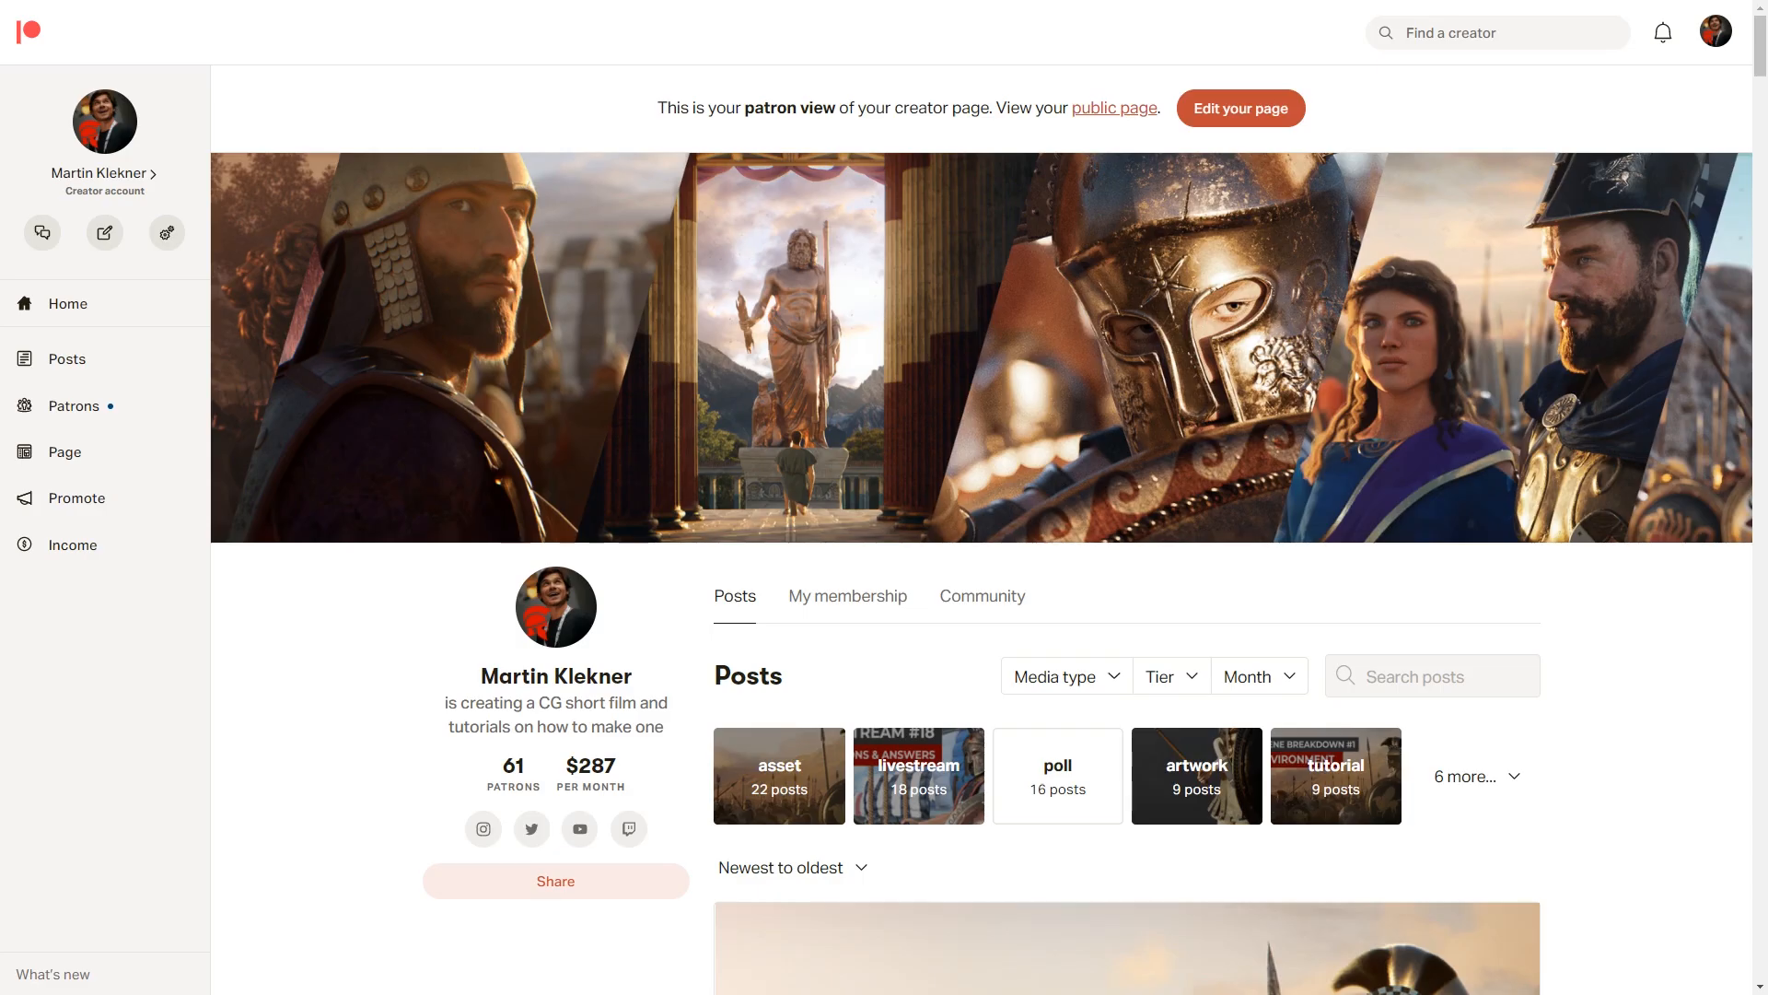
Switch the dust scene's render engine to Eevee, hiding the sky and lead Spartan.
{"action": "scroll", "scroll_direction": "down", "scroll_amount": 3}
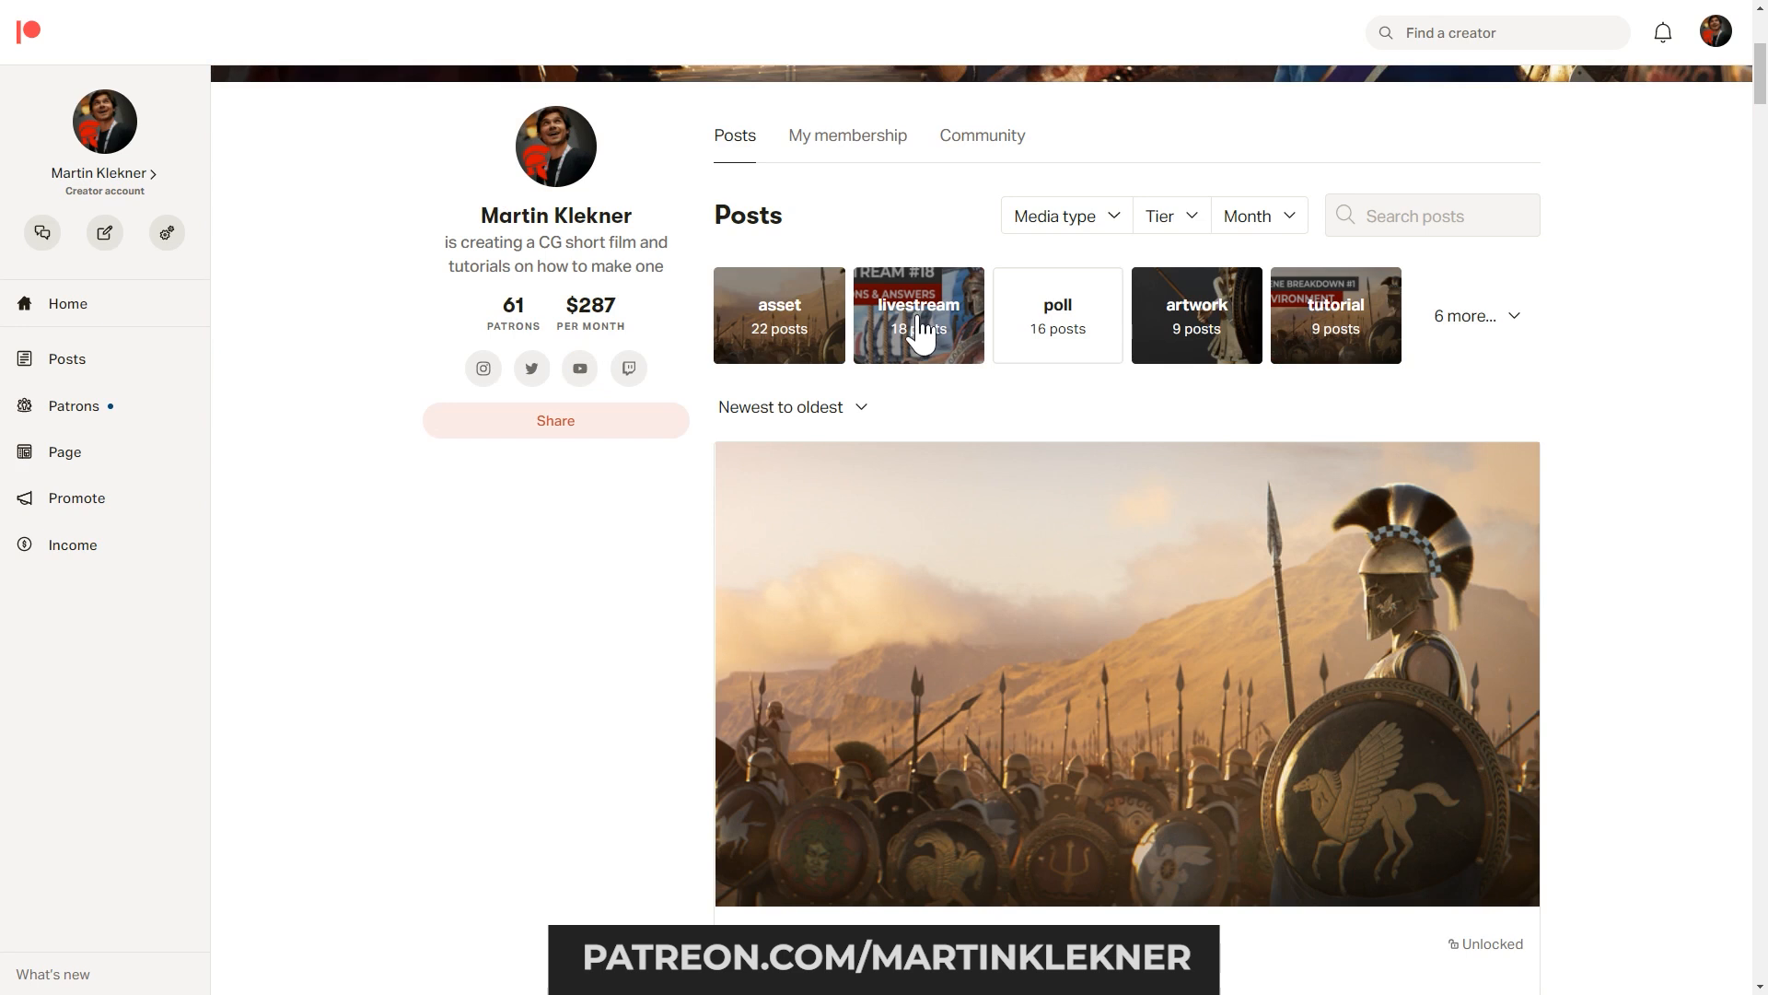
{"action": "scroll", "scroll_direction": "down", "scroll_amount": 3}
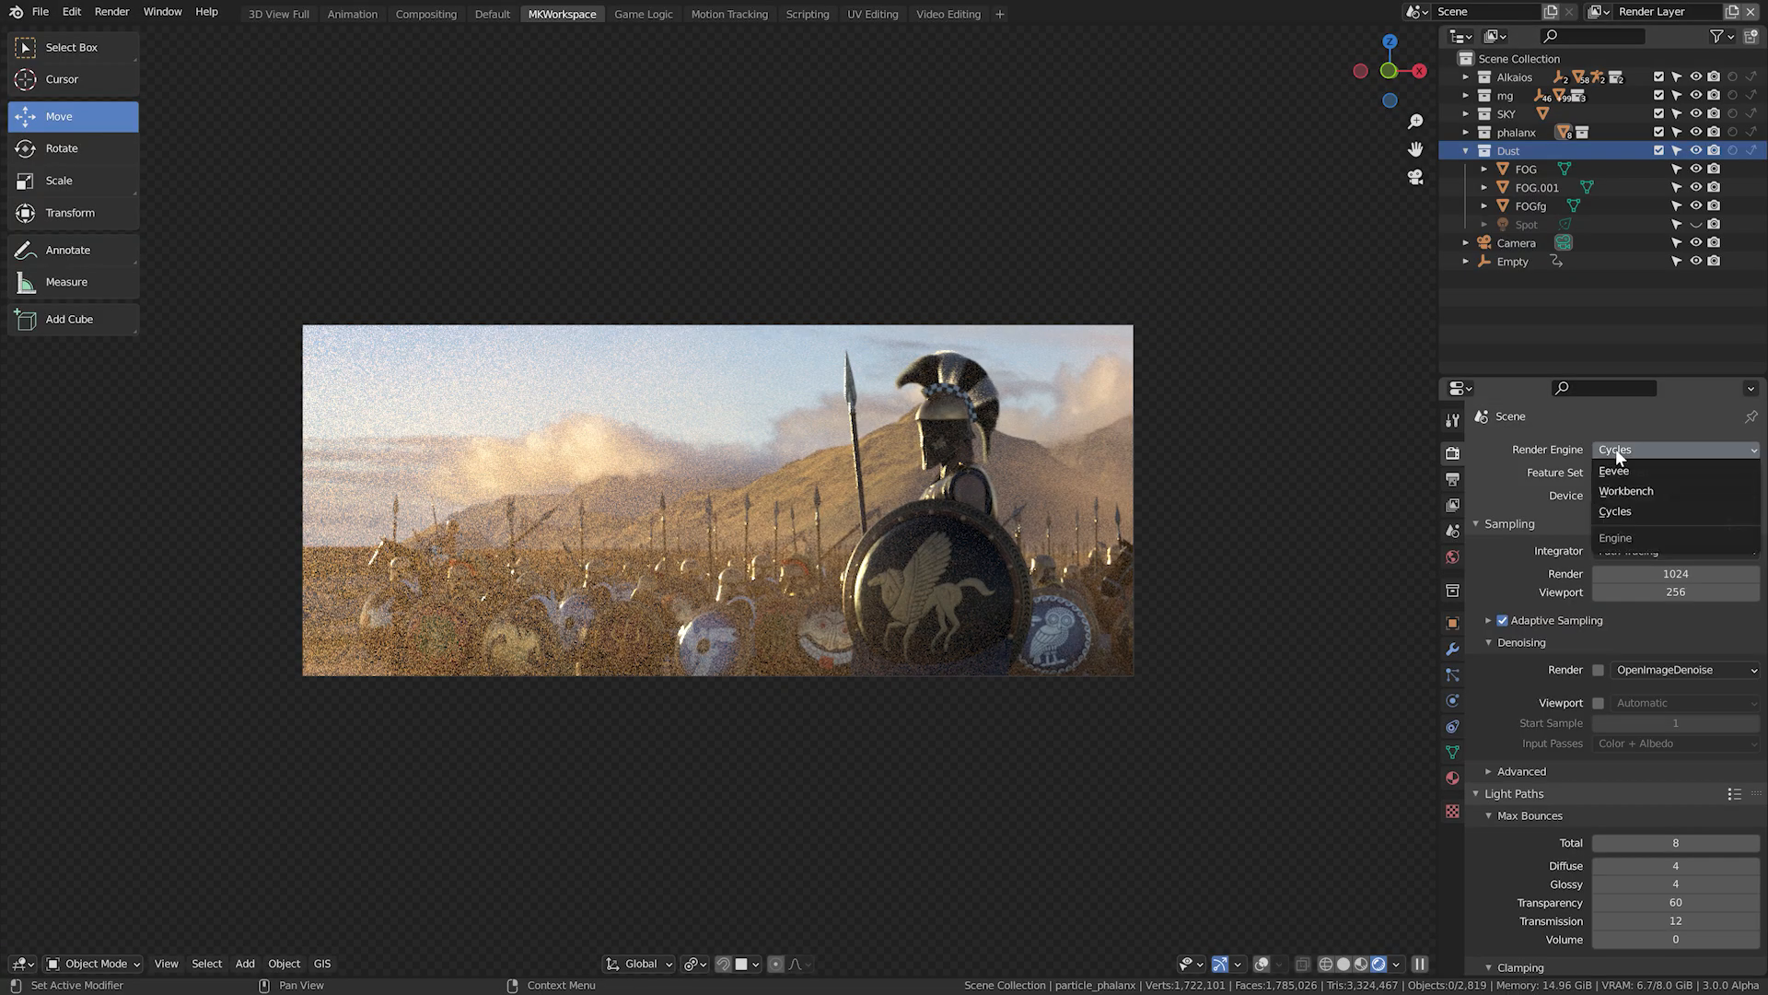
{"action": "left_click", "coordinate": [1615, 471]}
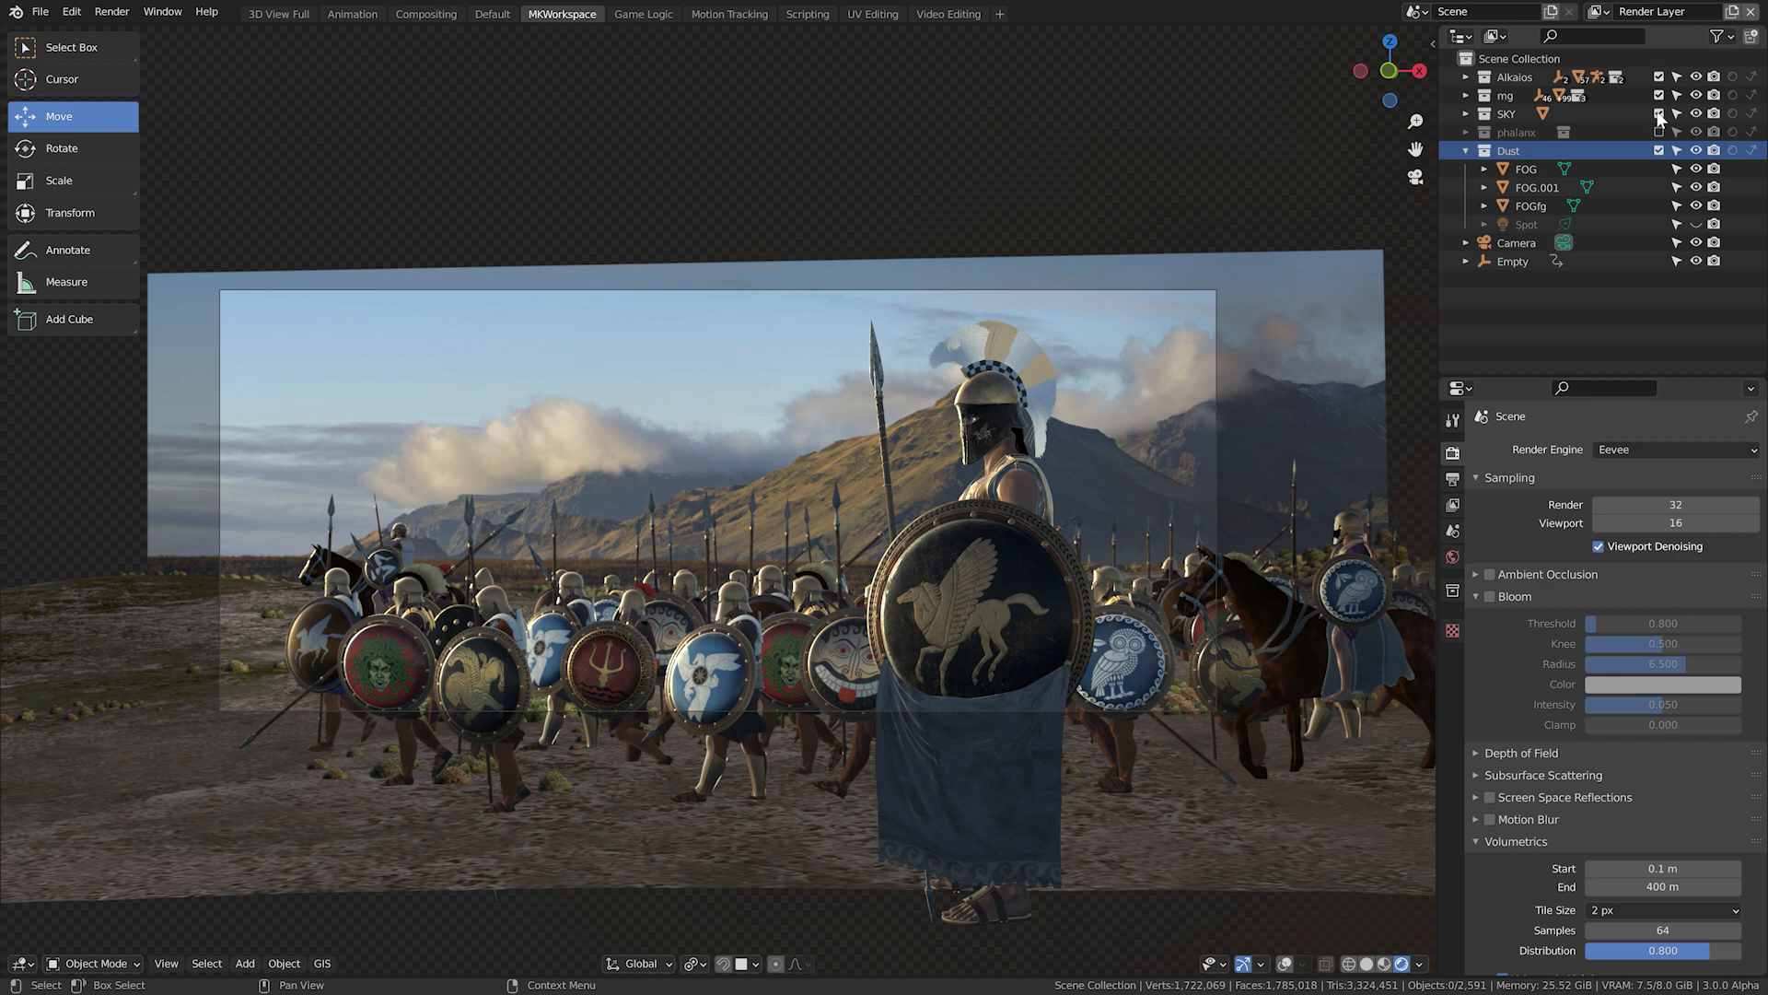
{"action": "left_click", "coordinate": [1660, 113]}
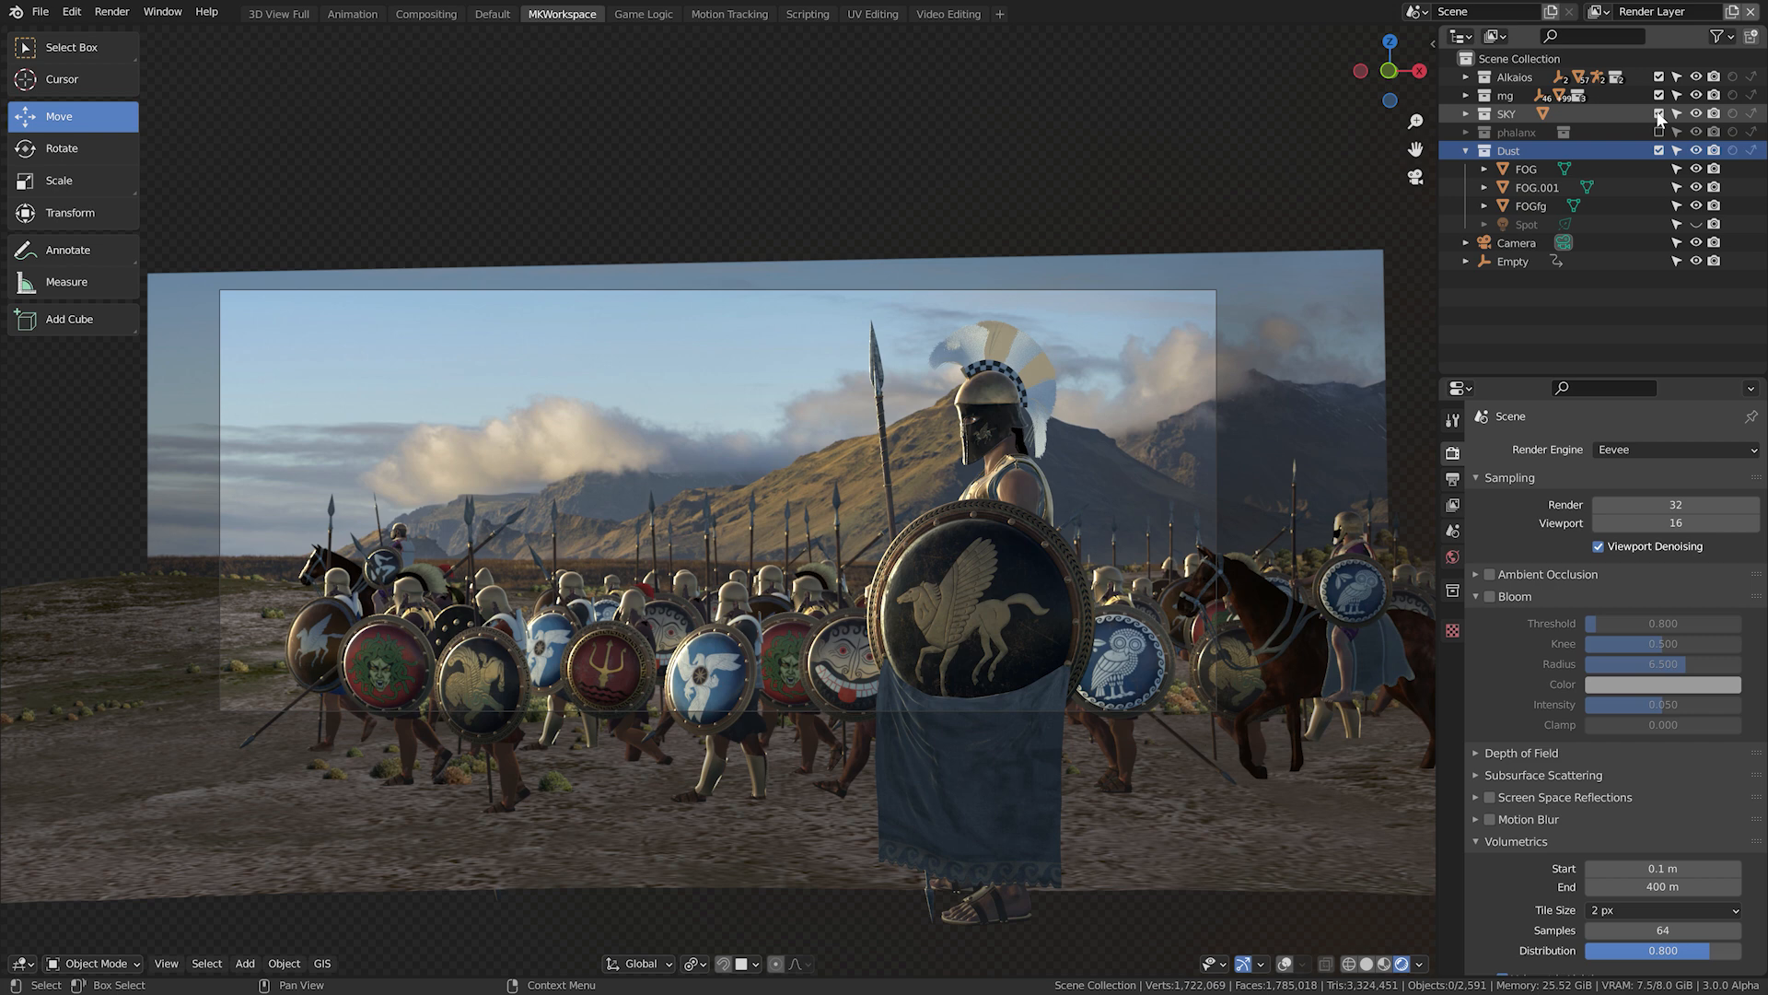
{"action": "left_click", "coordinate": [1693, 113]}
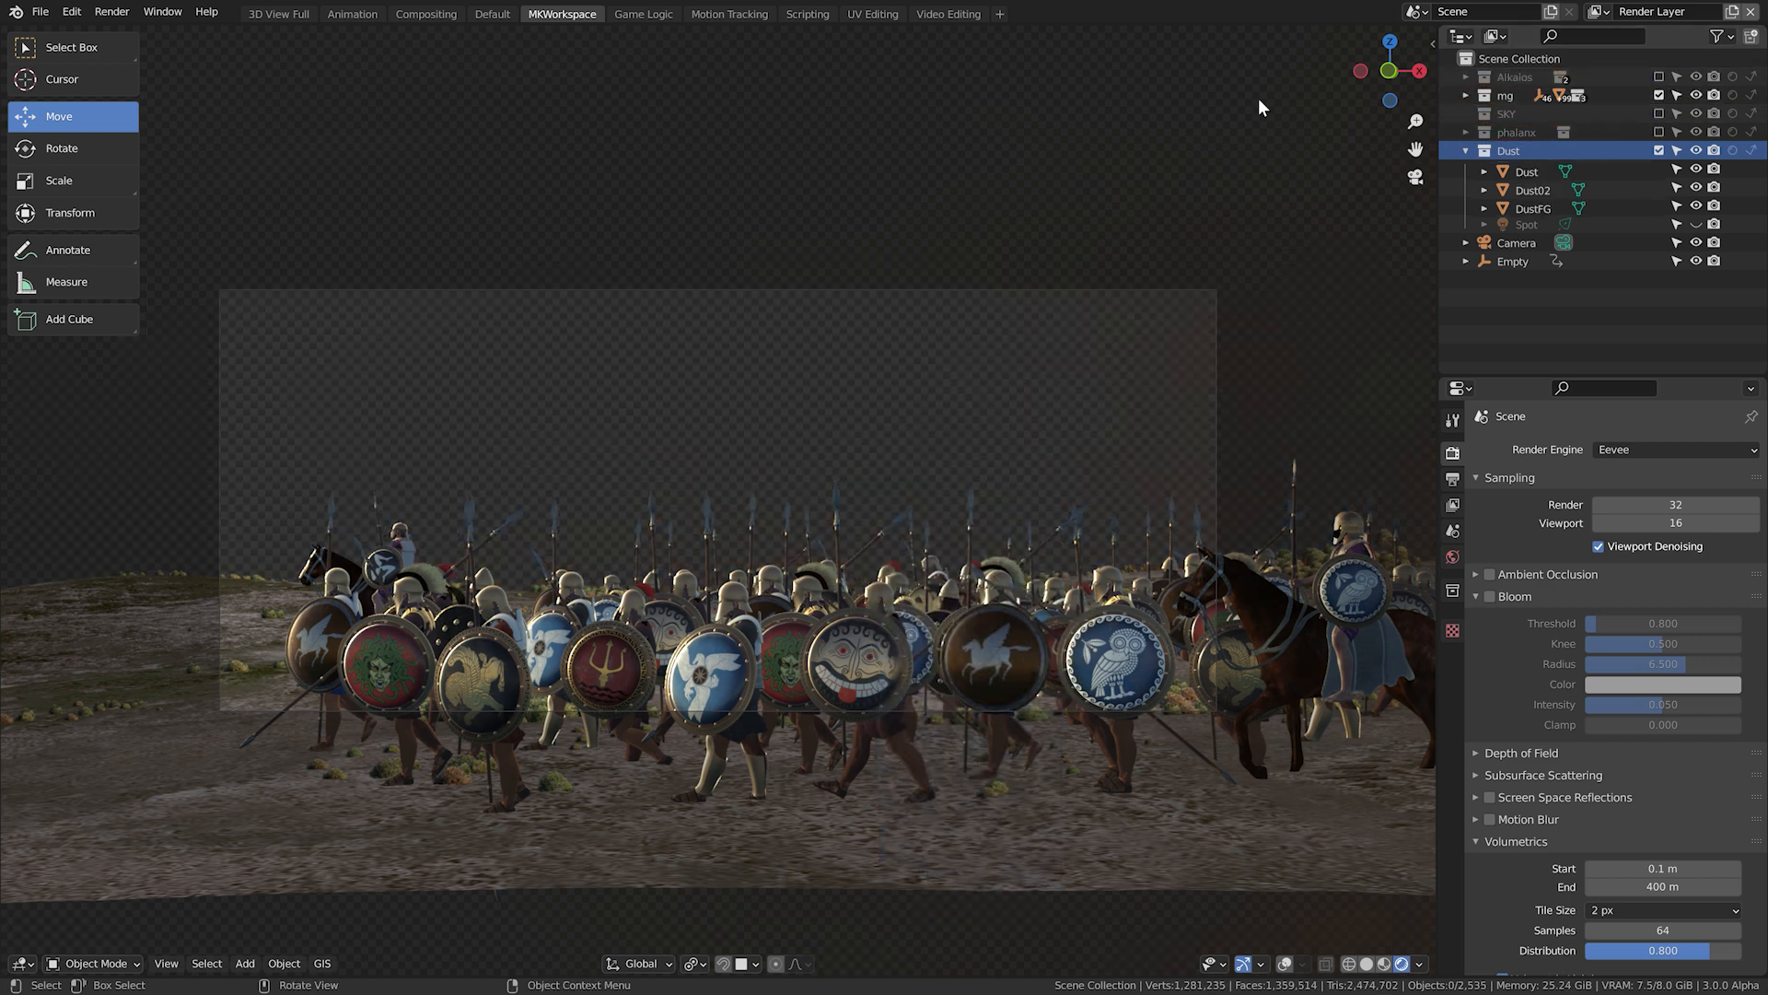
Exclude the Alkaios and SKY collections from the Eevee dust render layer.
{"action": "left_click", "coordinate": [1534, 205]}
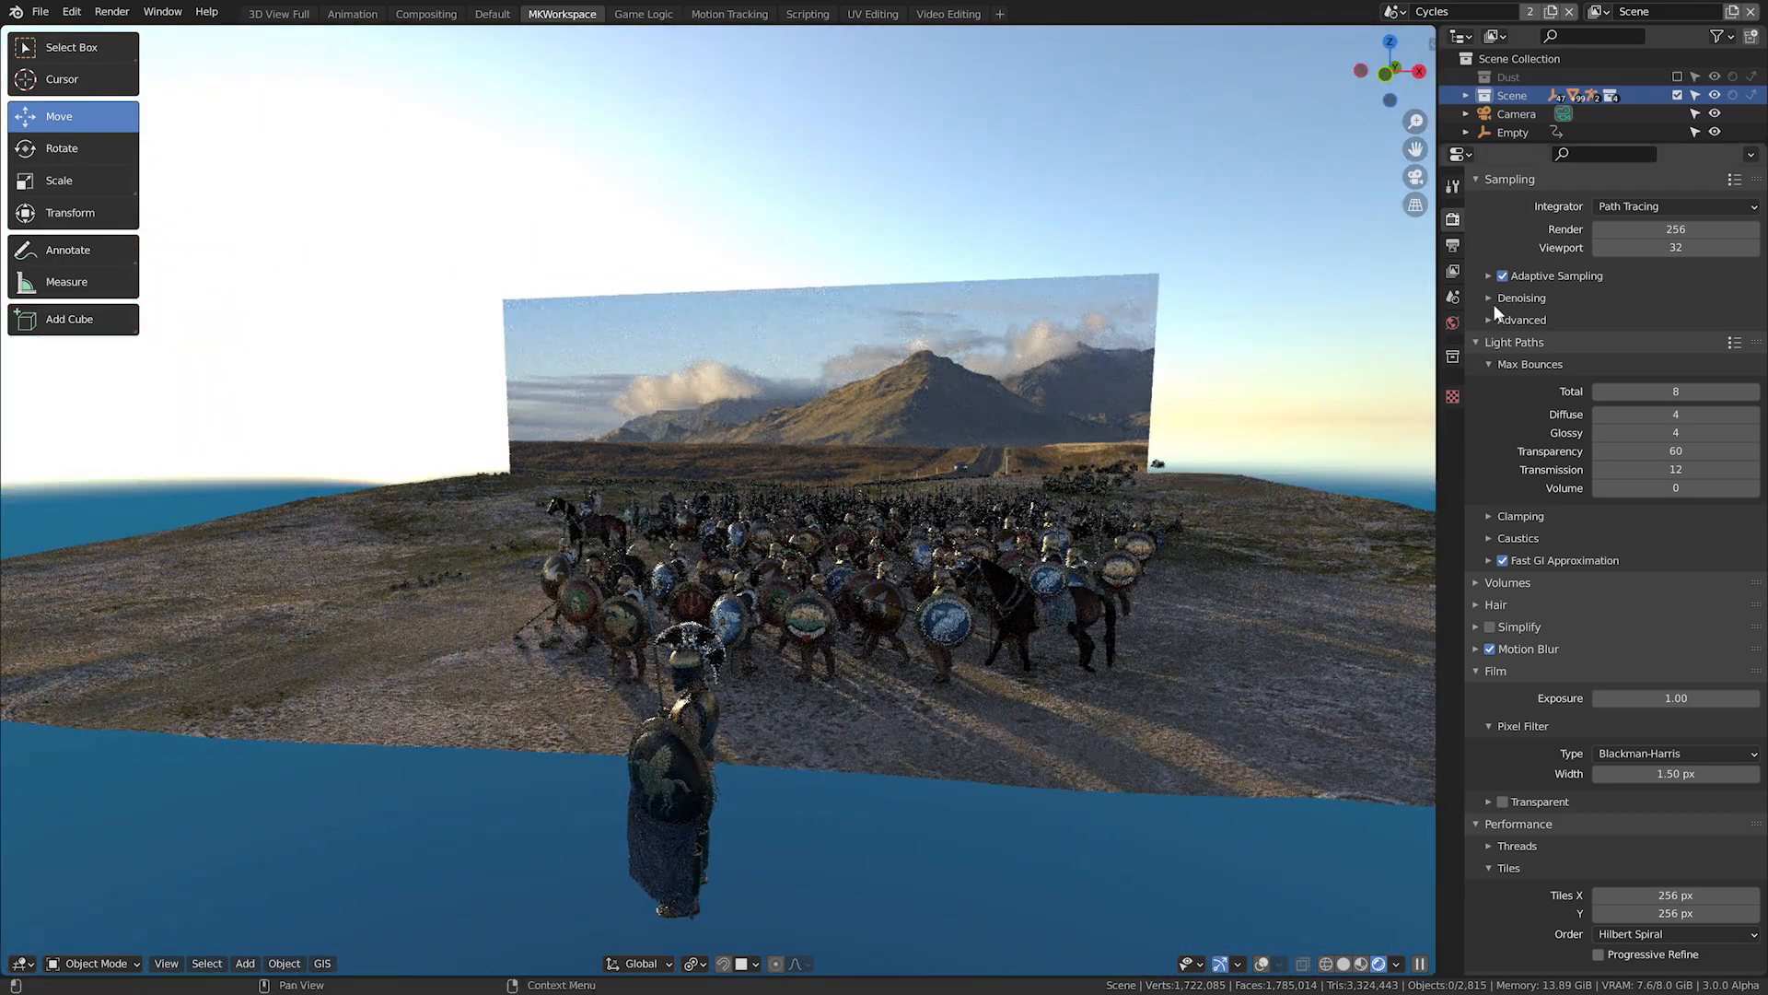
{"action": "left_click", "coordinate": [1453, 325]}
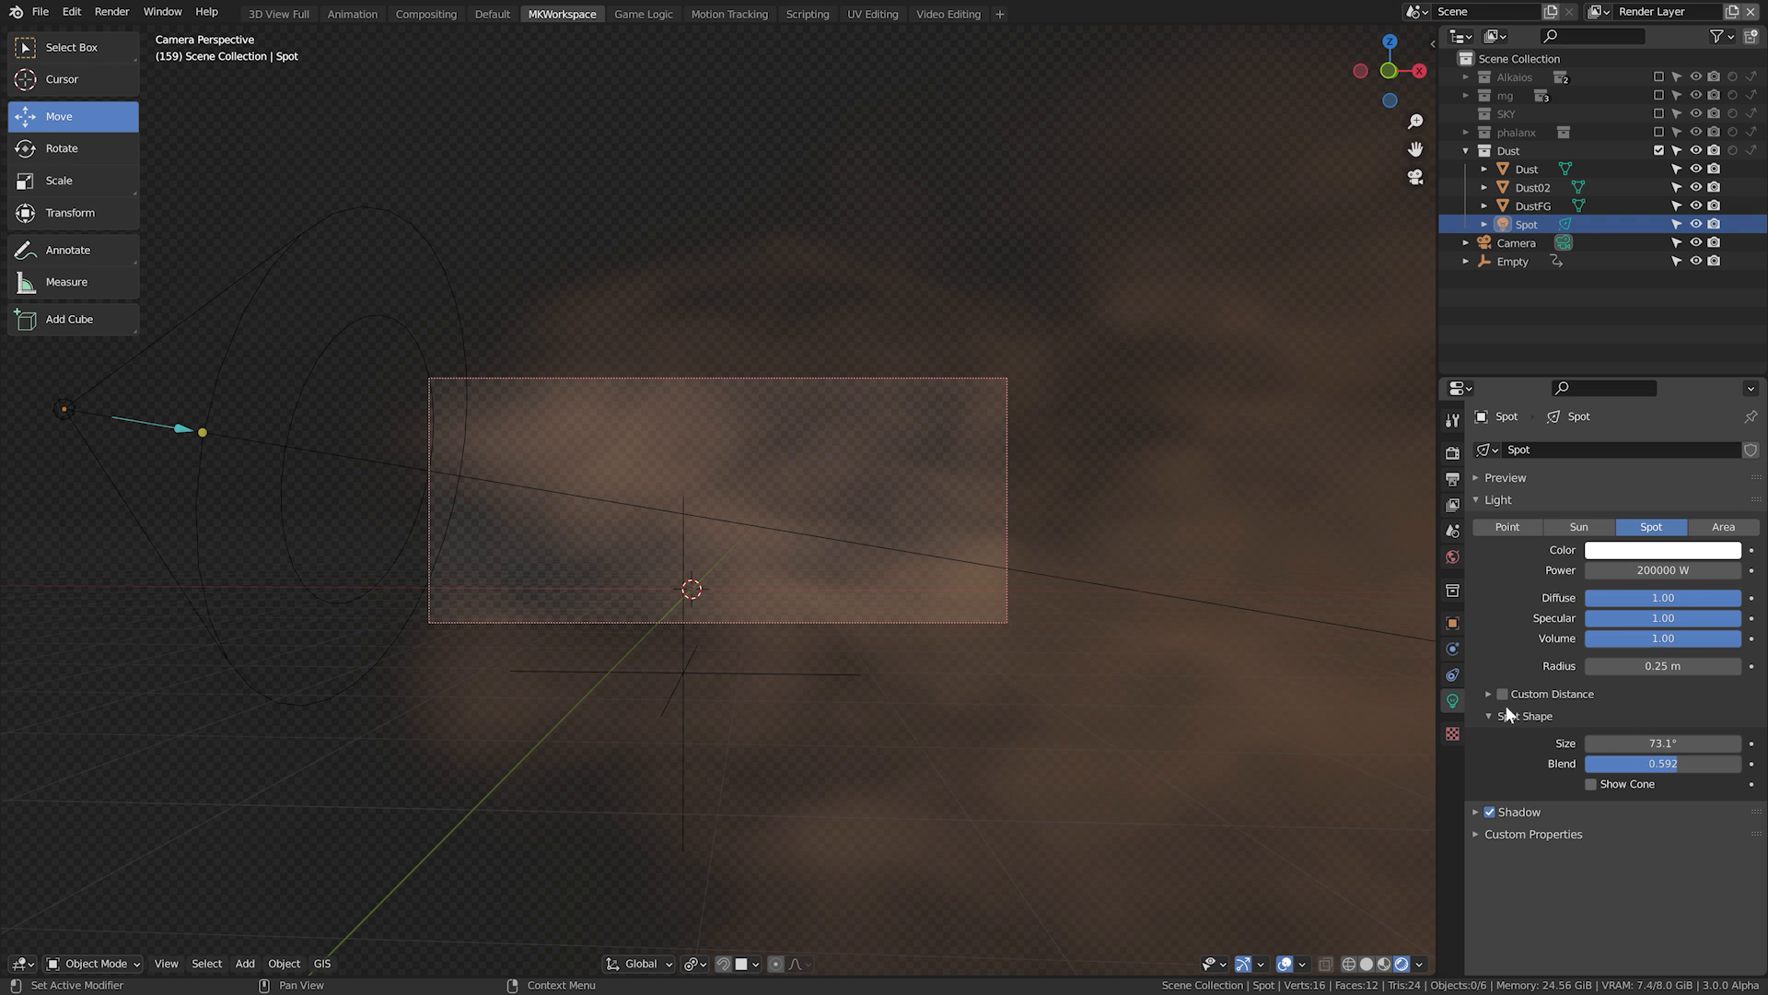
Enable Custom Distance on the spot light and set it to 30 m.
{"action": "left_click", "coordinate": [1501, 694]}
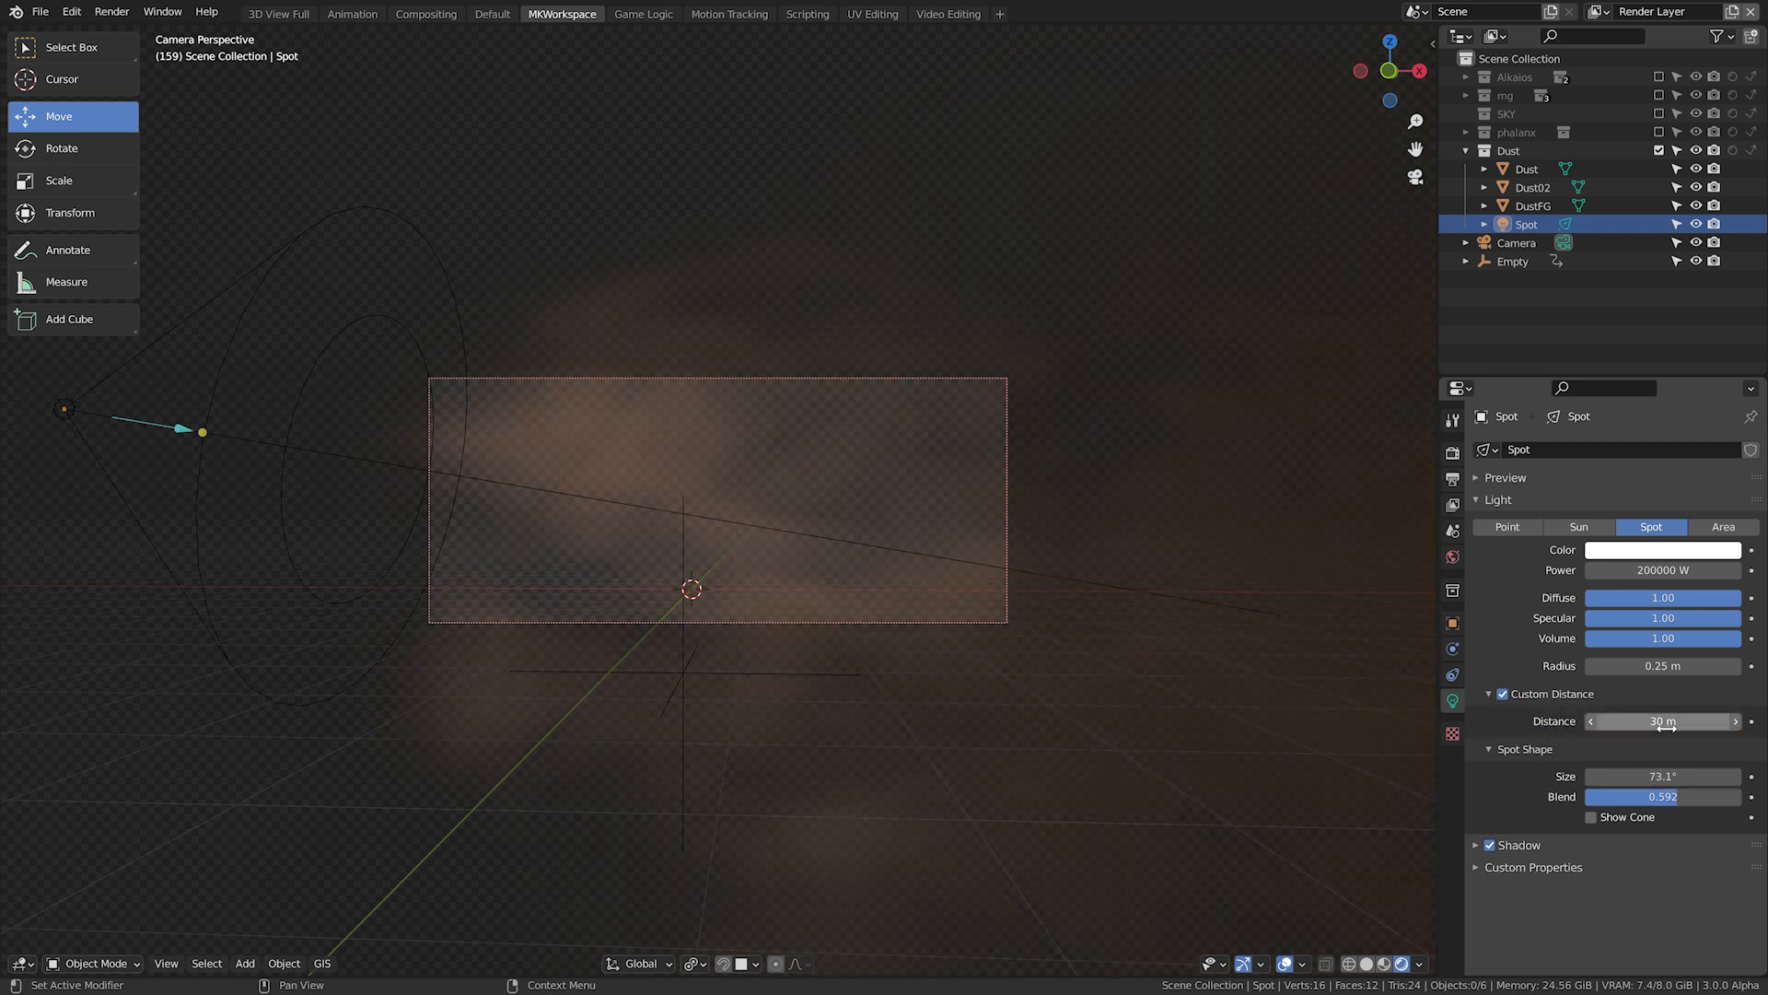
{"action": "left_click", "coordinate": [1453, 455]}
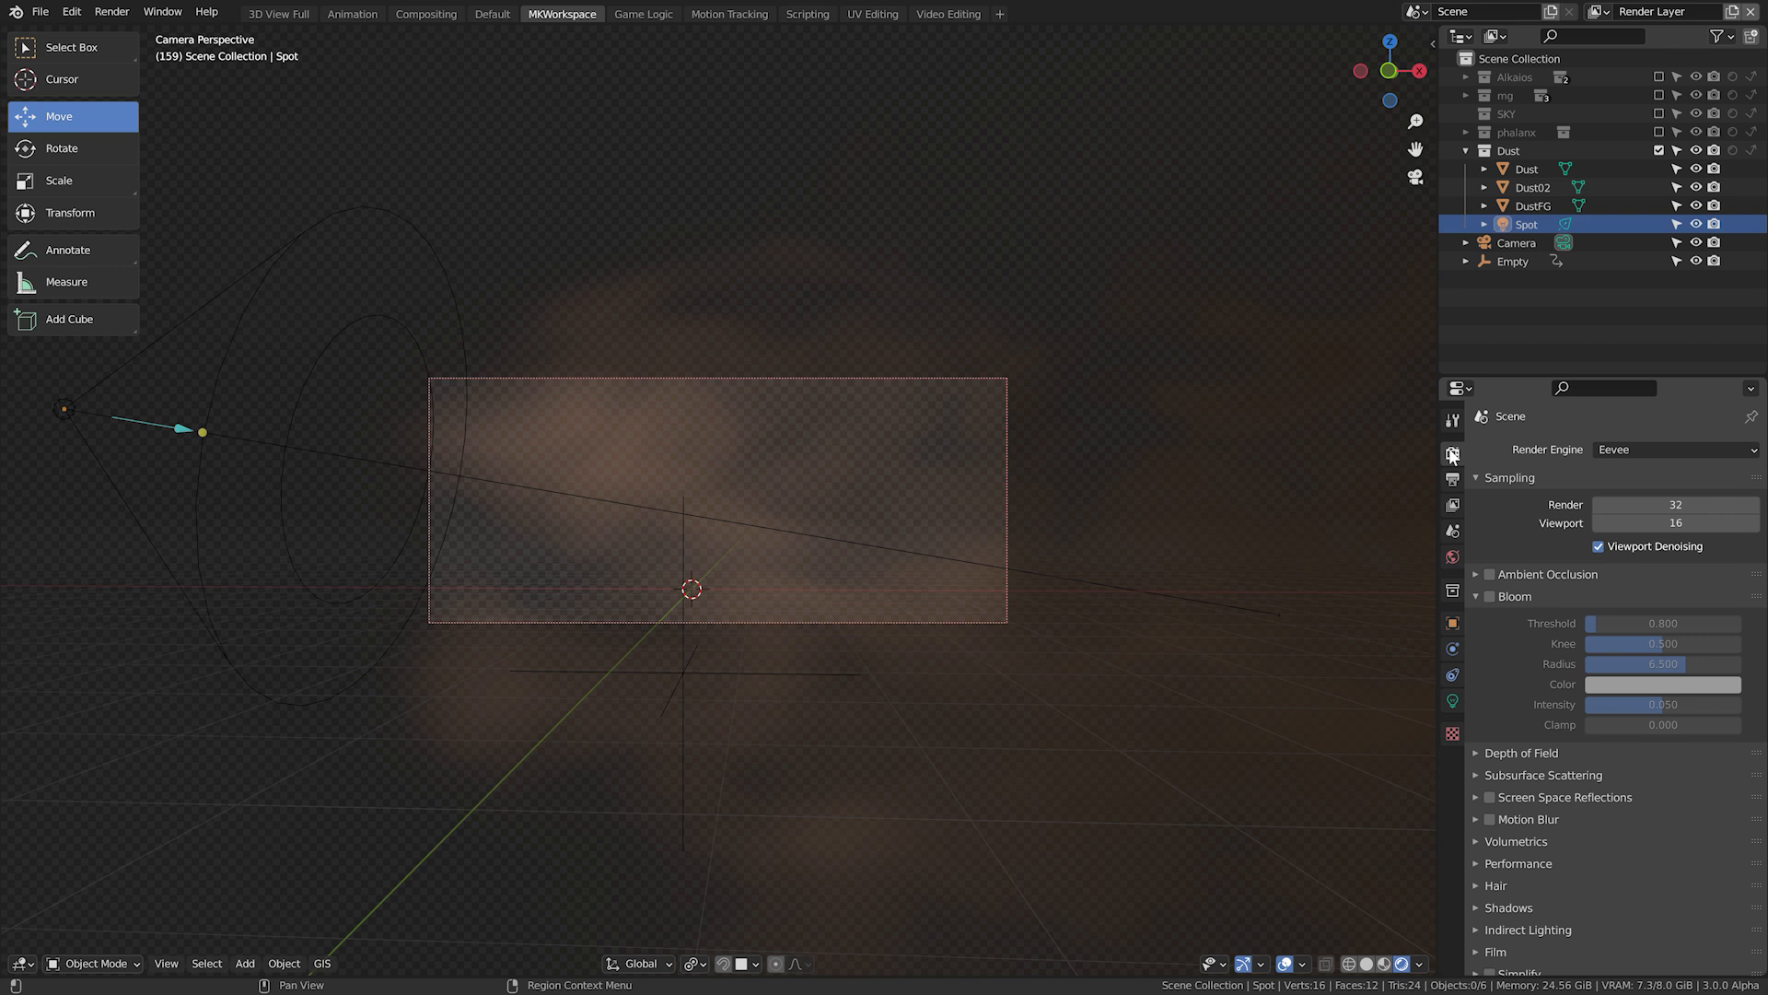
Set Eevee volumetric Tile Size to 2 px and enable Volumetric Shadows.
{"action": "scroll", "scroll_direction": "down", "scroll_amount": 3}
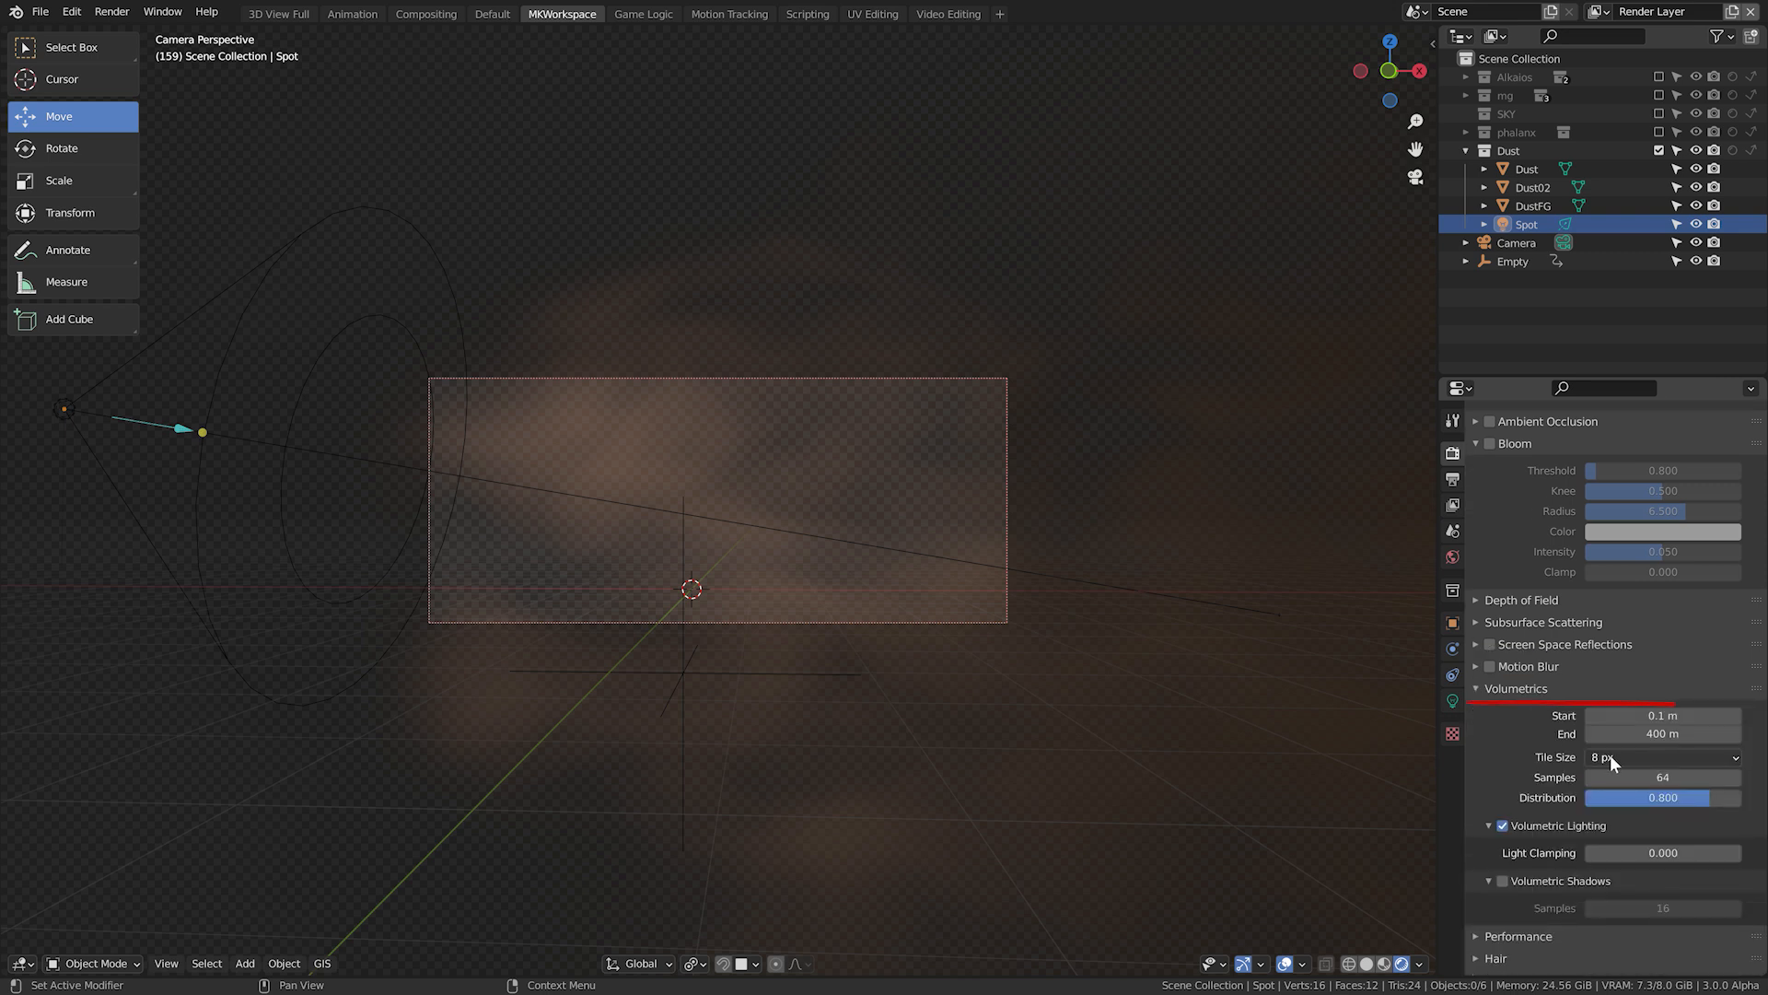
{"action": "left_click", "coordinate": [1661, 757]}
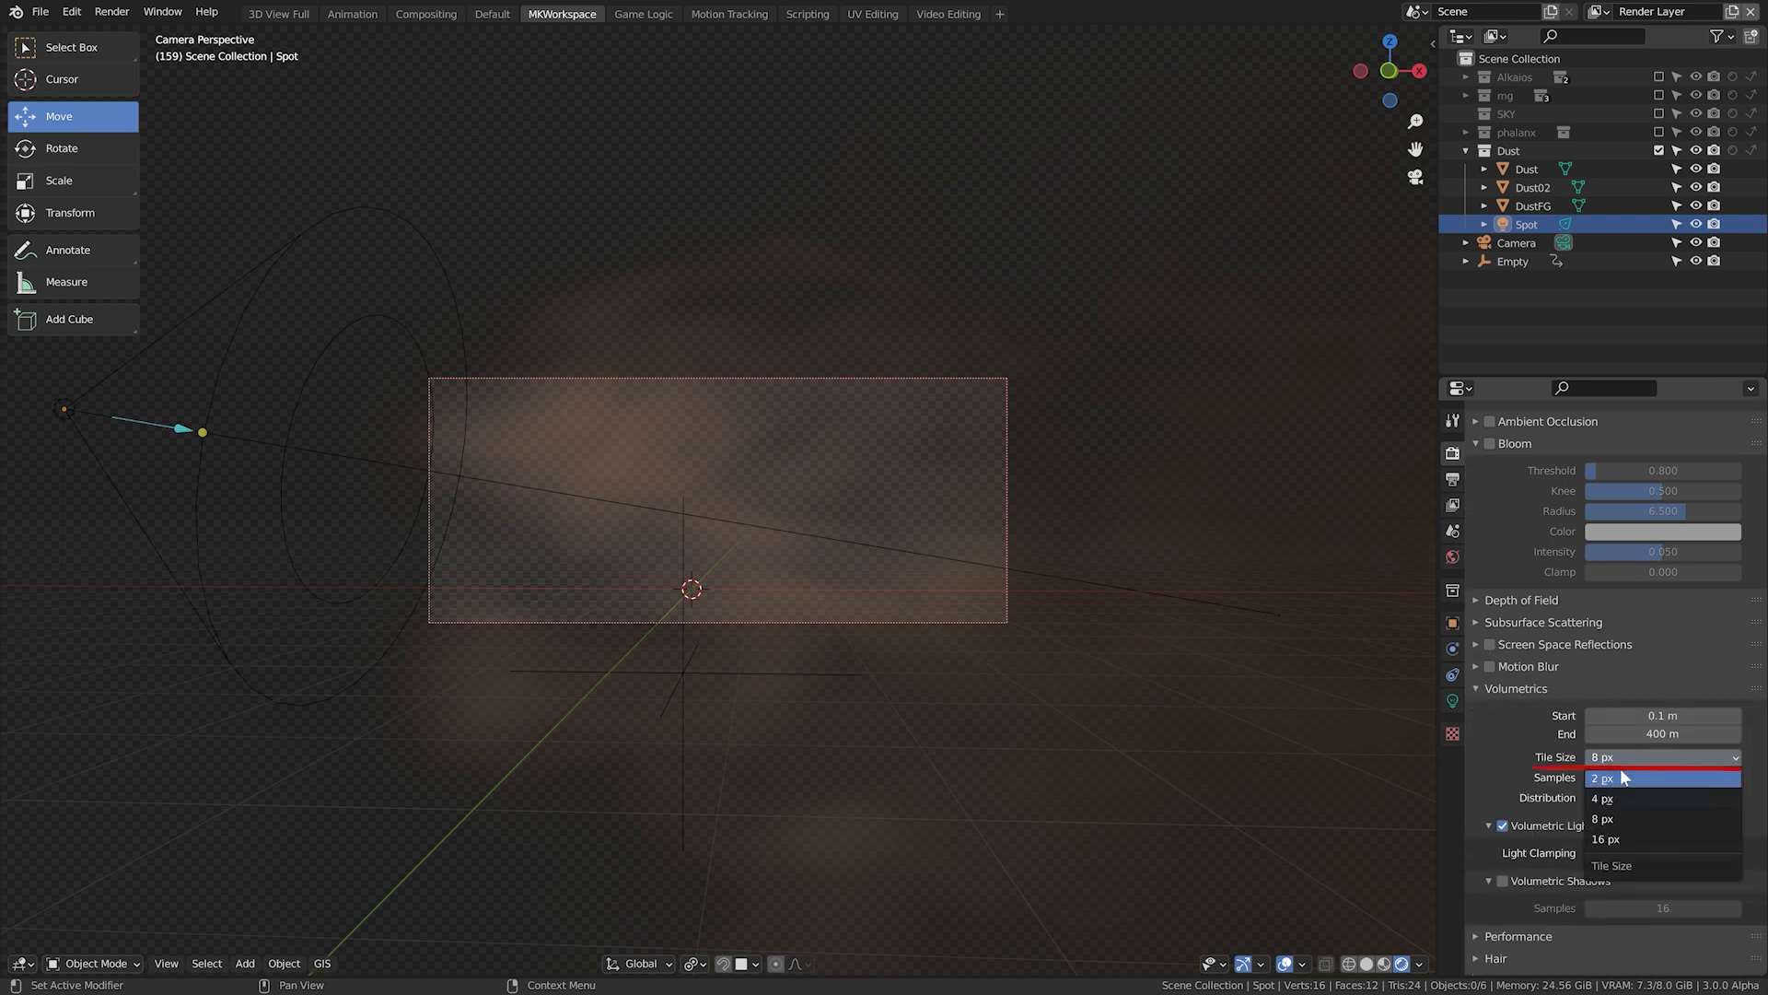
{"action": "left_click", "coordinate": [1600, 778]}
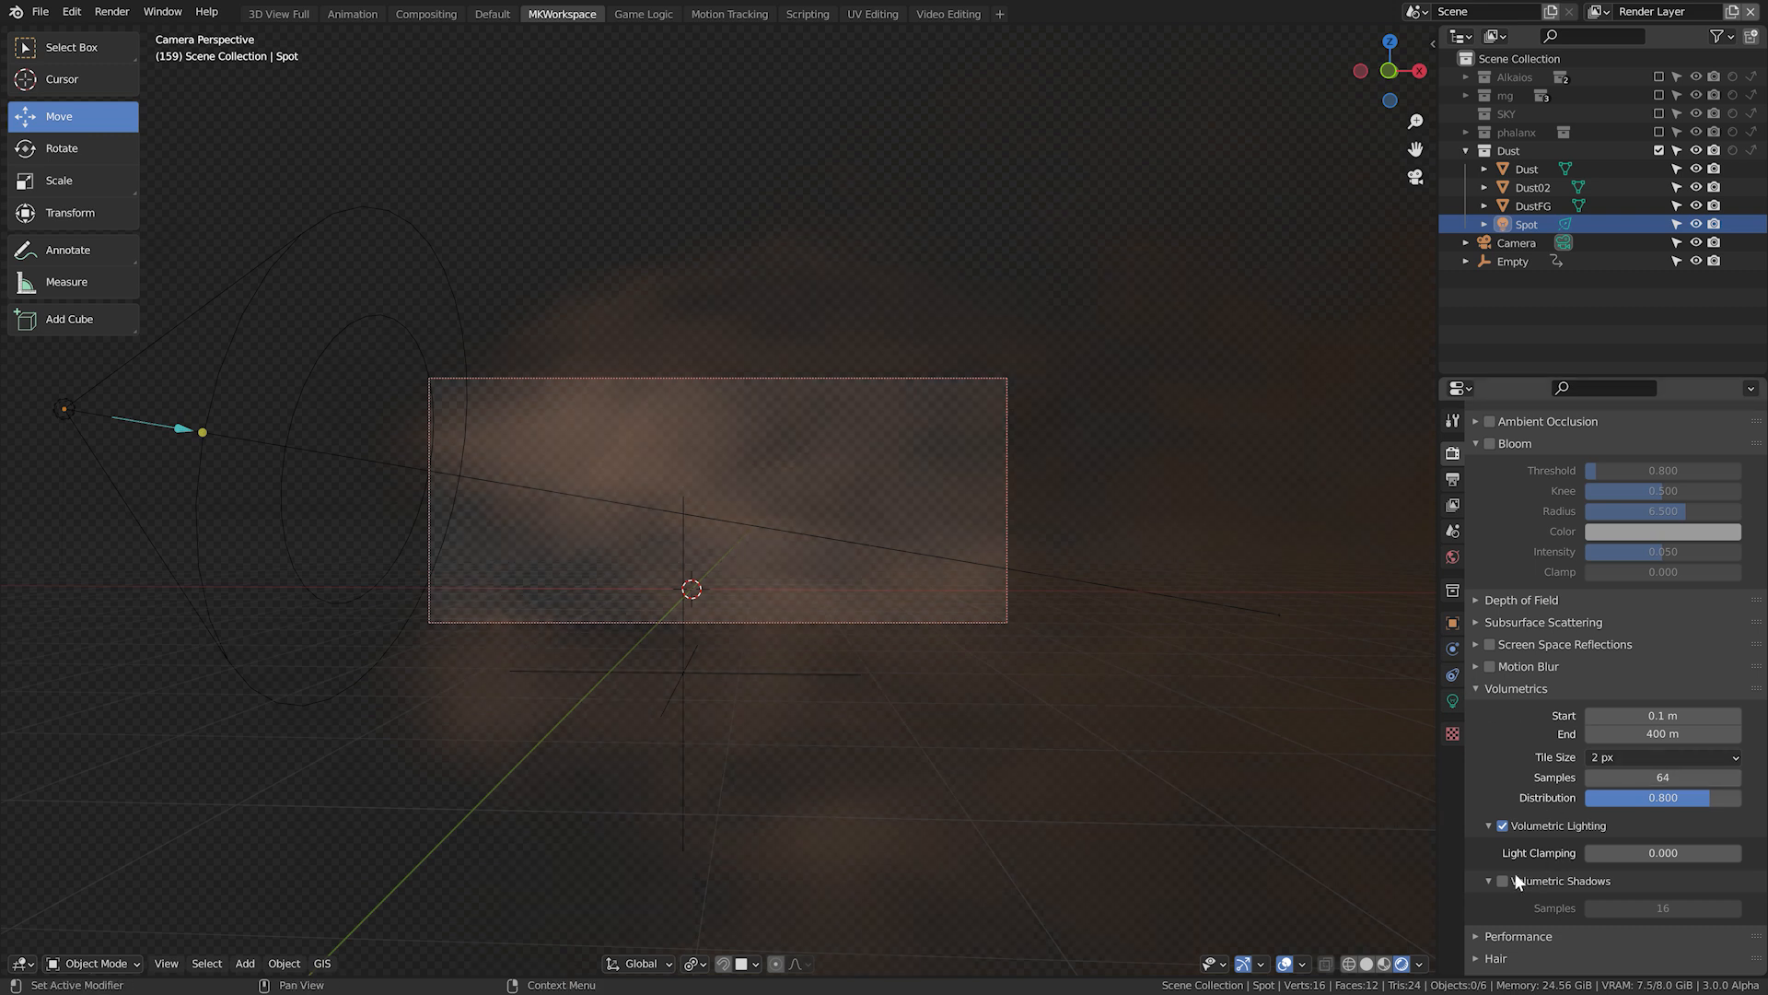
{"action": "left_click", "coordinate": [1503, 880]}
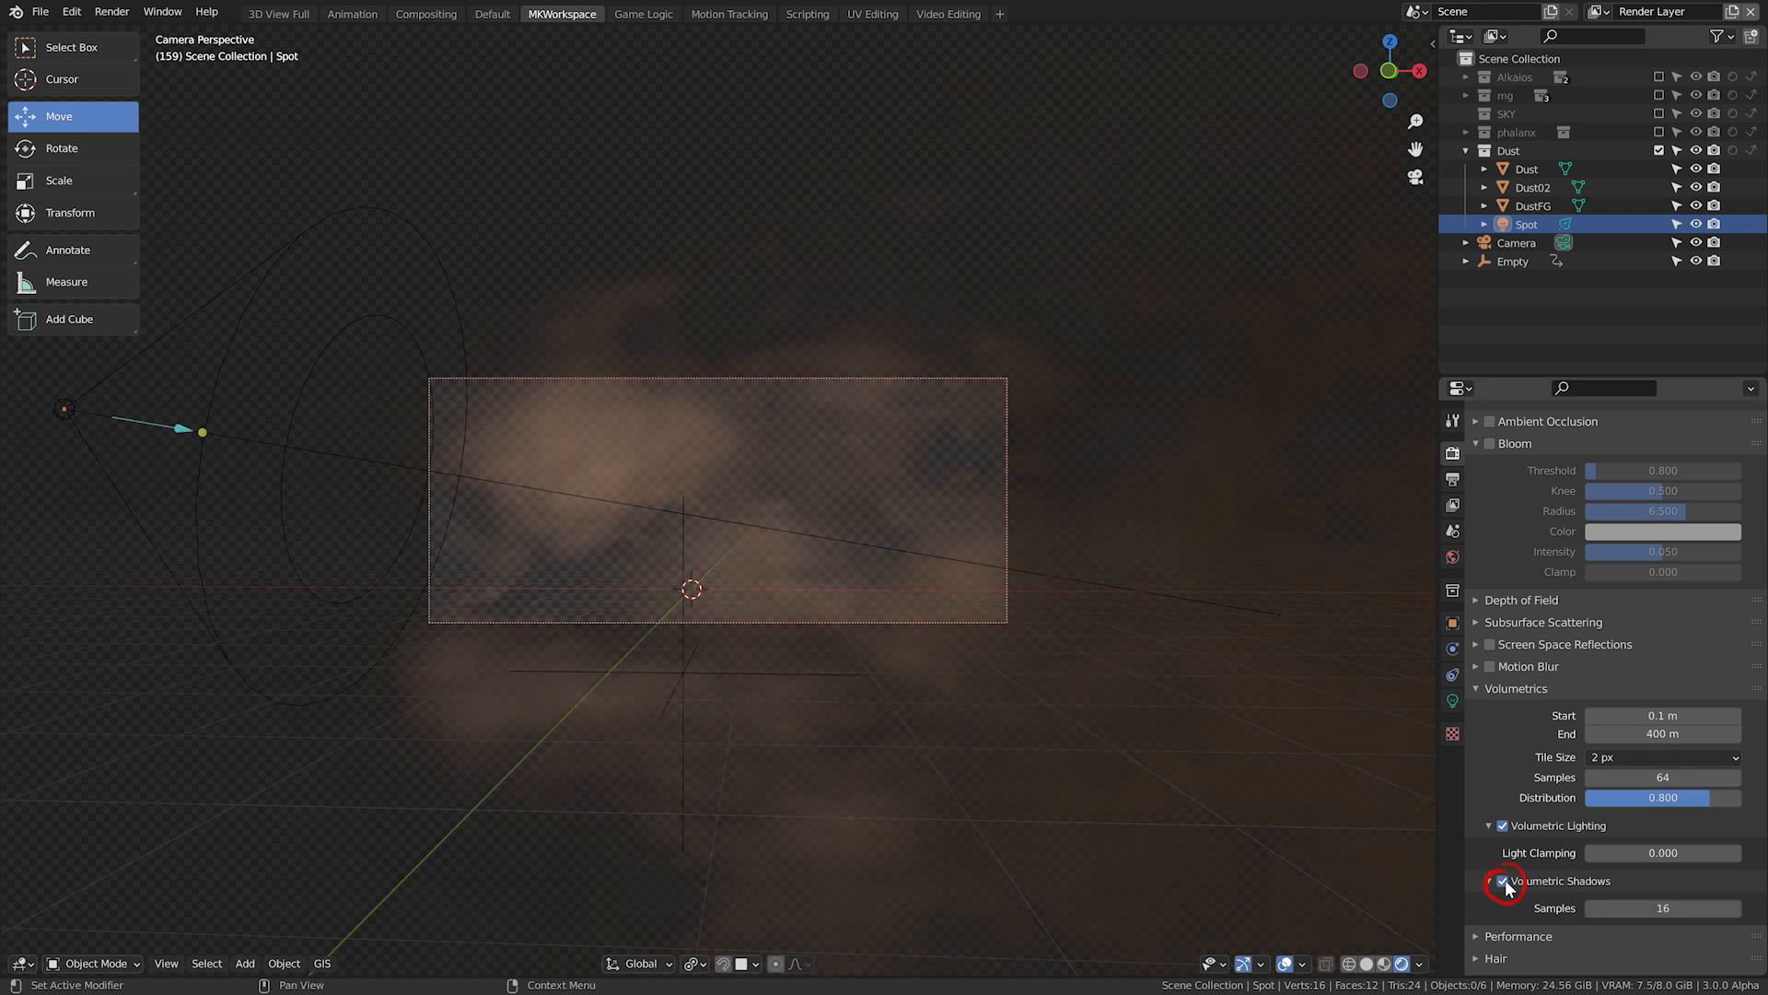
{"action": "left_click", "coordinate": [1503, 880]}
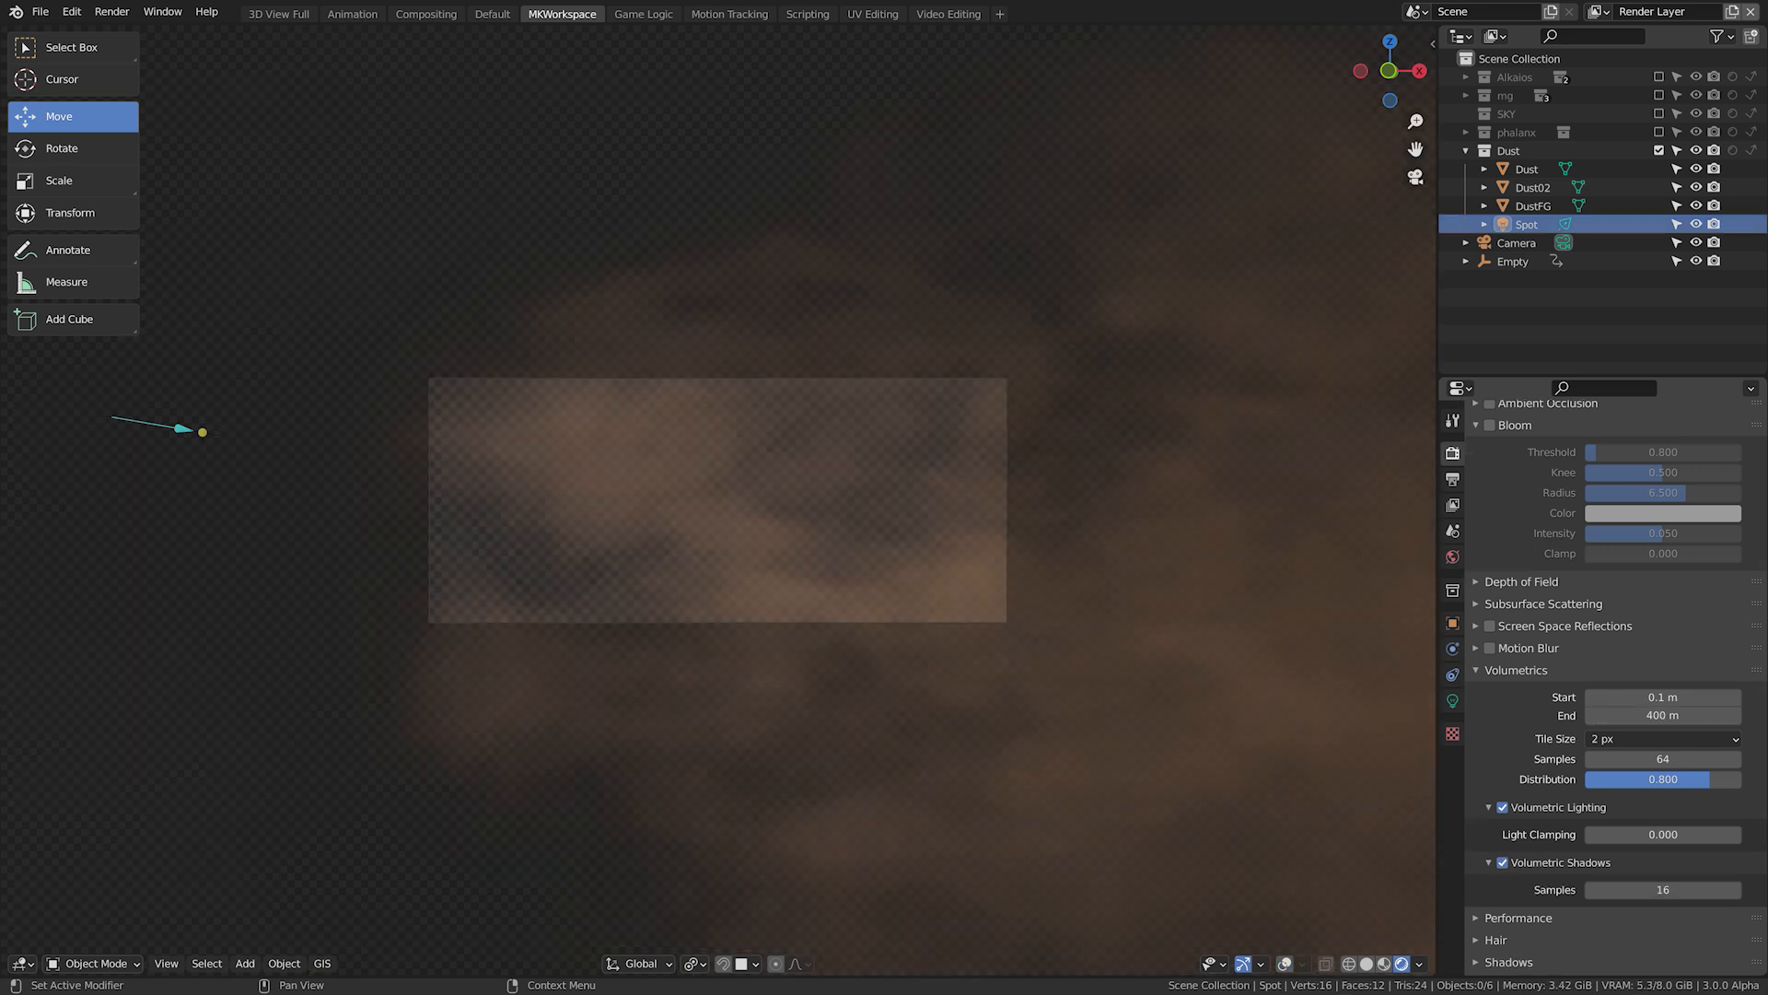
{"action": "left_click", "coordinate": [1662, 714]}
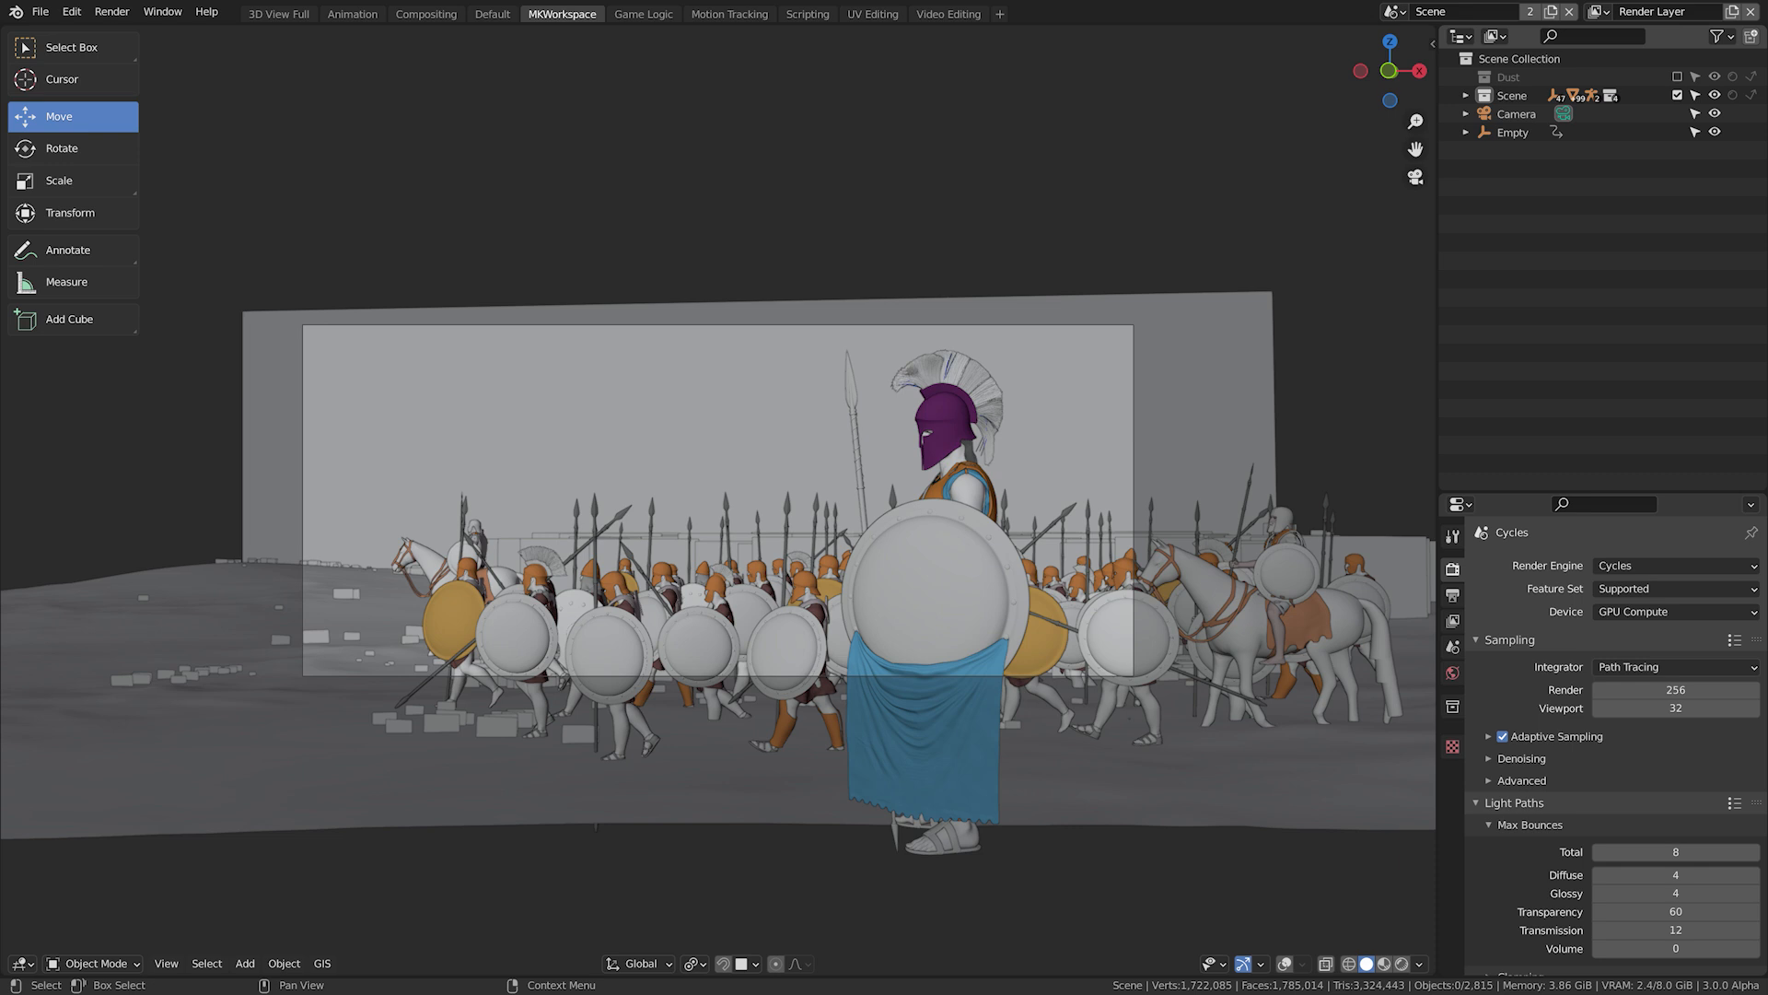
Inspect the Cycles scene's Scene collection holding Alkaios, mg, SKY and phalanx.
{"action": "left_click", "coordinate": [1510, 94]}
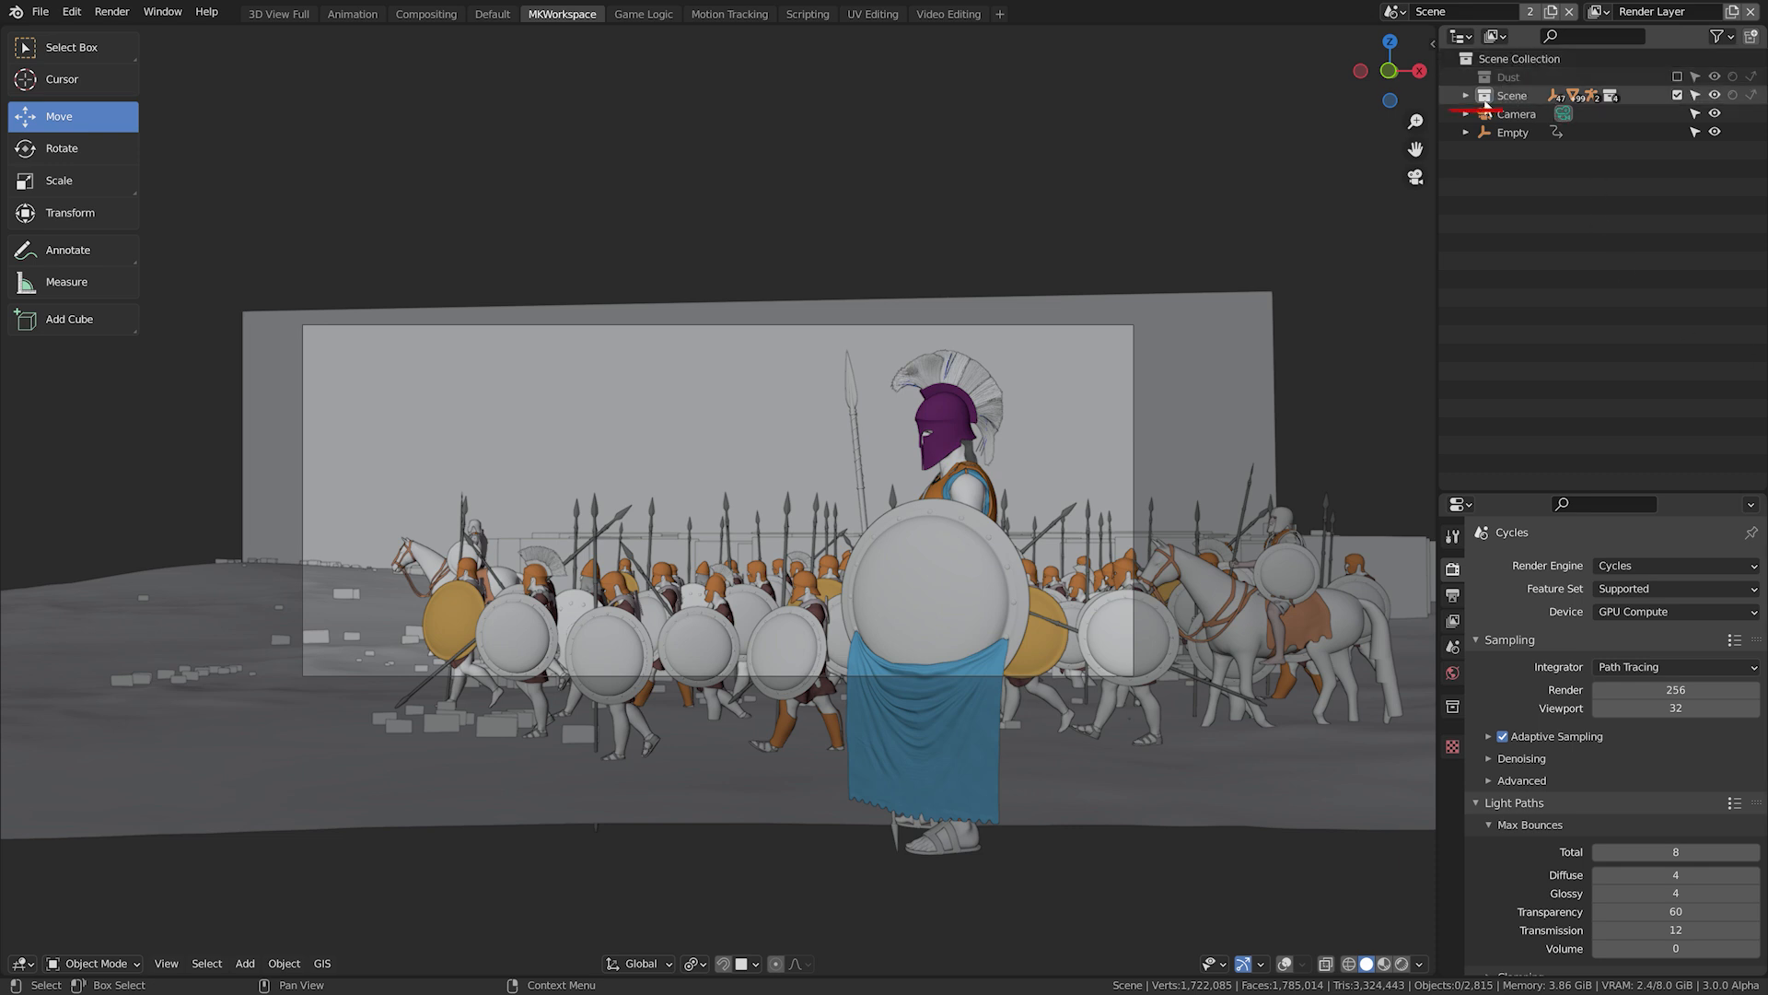
{"action": "left_click", "coordinate": [1466, 93]}
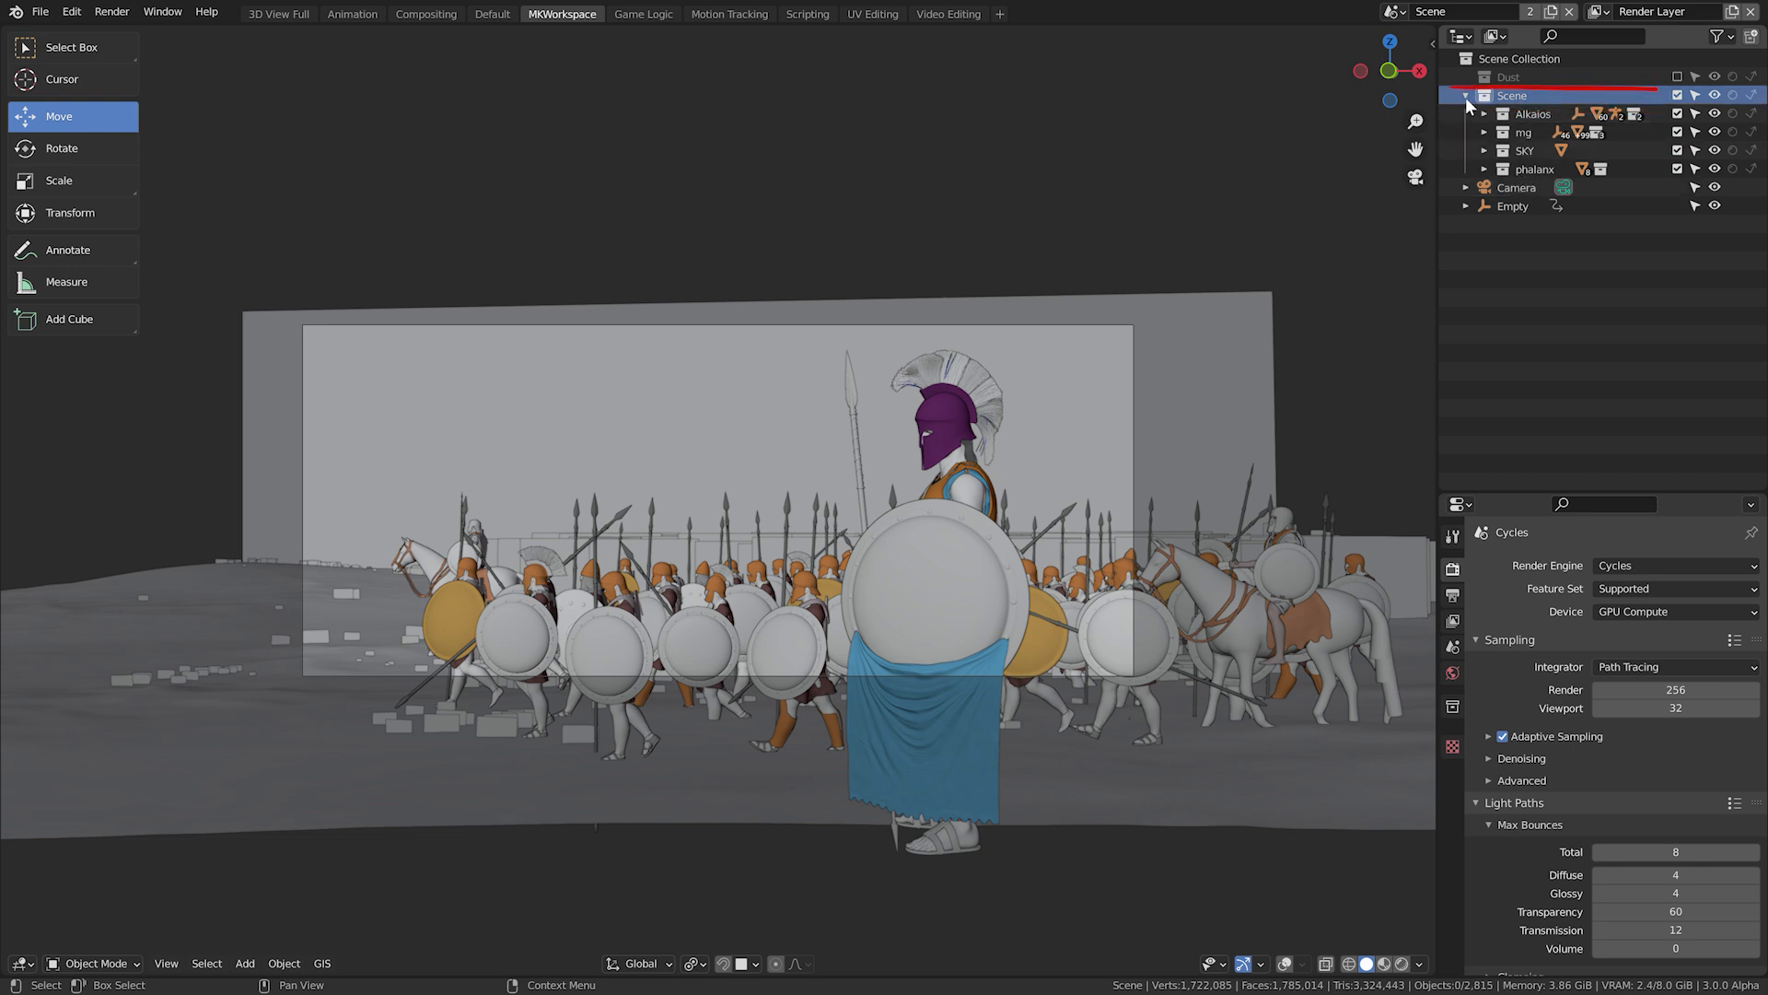
{"action": "left_click", "coordinate": [1468, 94]}
{"action": "type", "text": "c"}
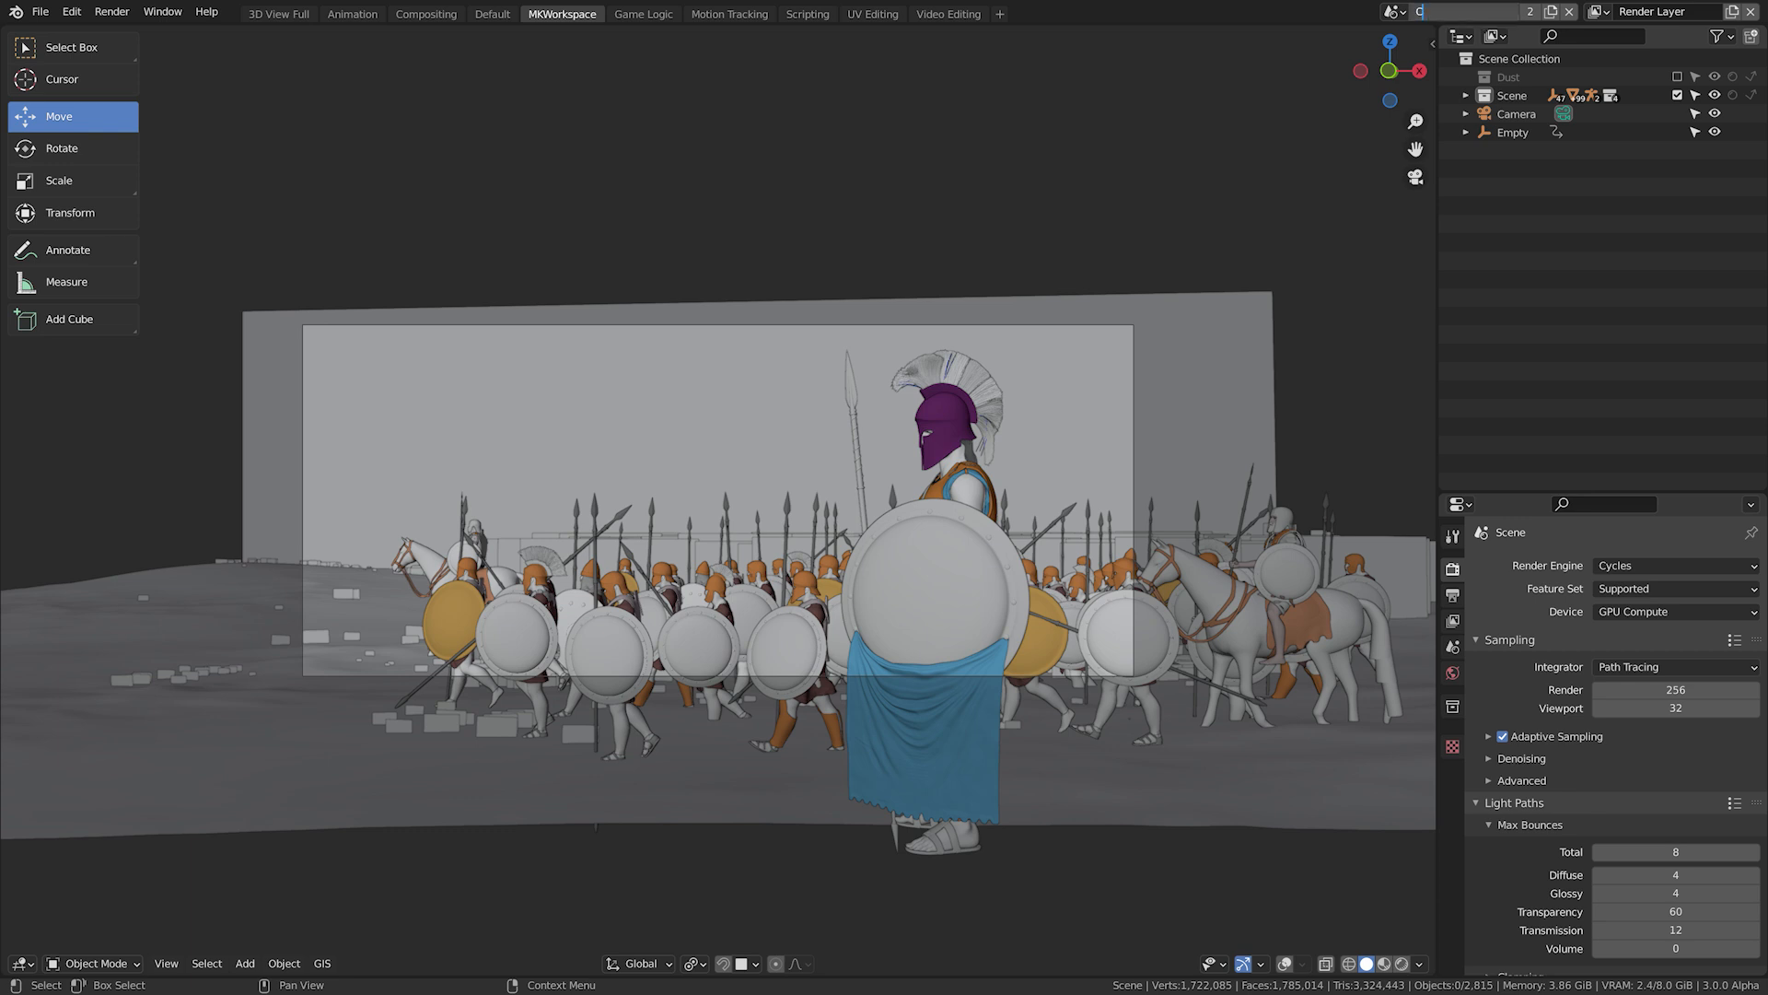
Rename the current phalanx scene to 'Cycles'.
{"action": "left_click", "coordinate": [1508, 94]}
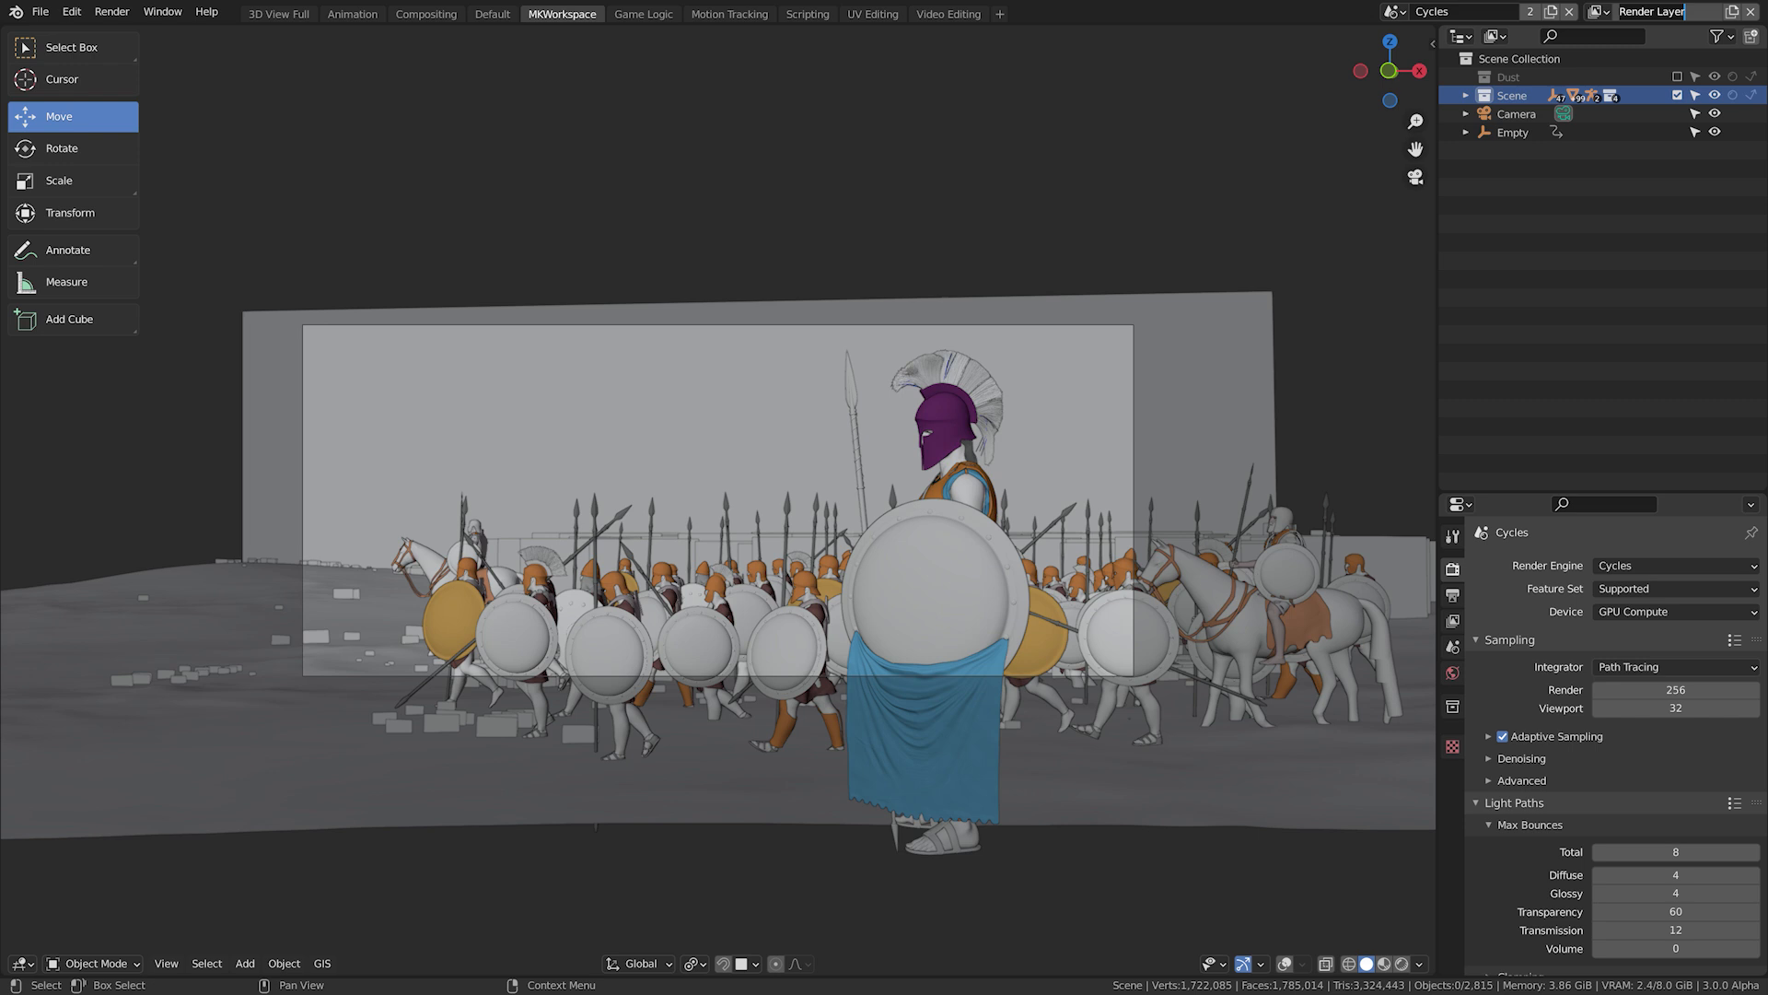
Rename the Cycles scene's view layer to 'Scene', leaving Dust excluded.
{"action": "left_click", "coordinate": [1466, 94]}
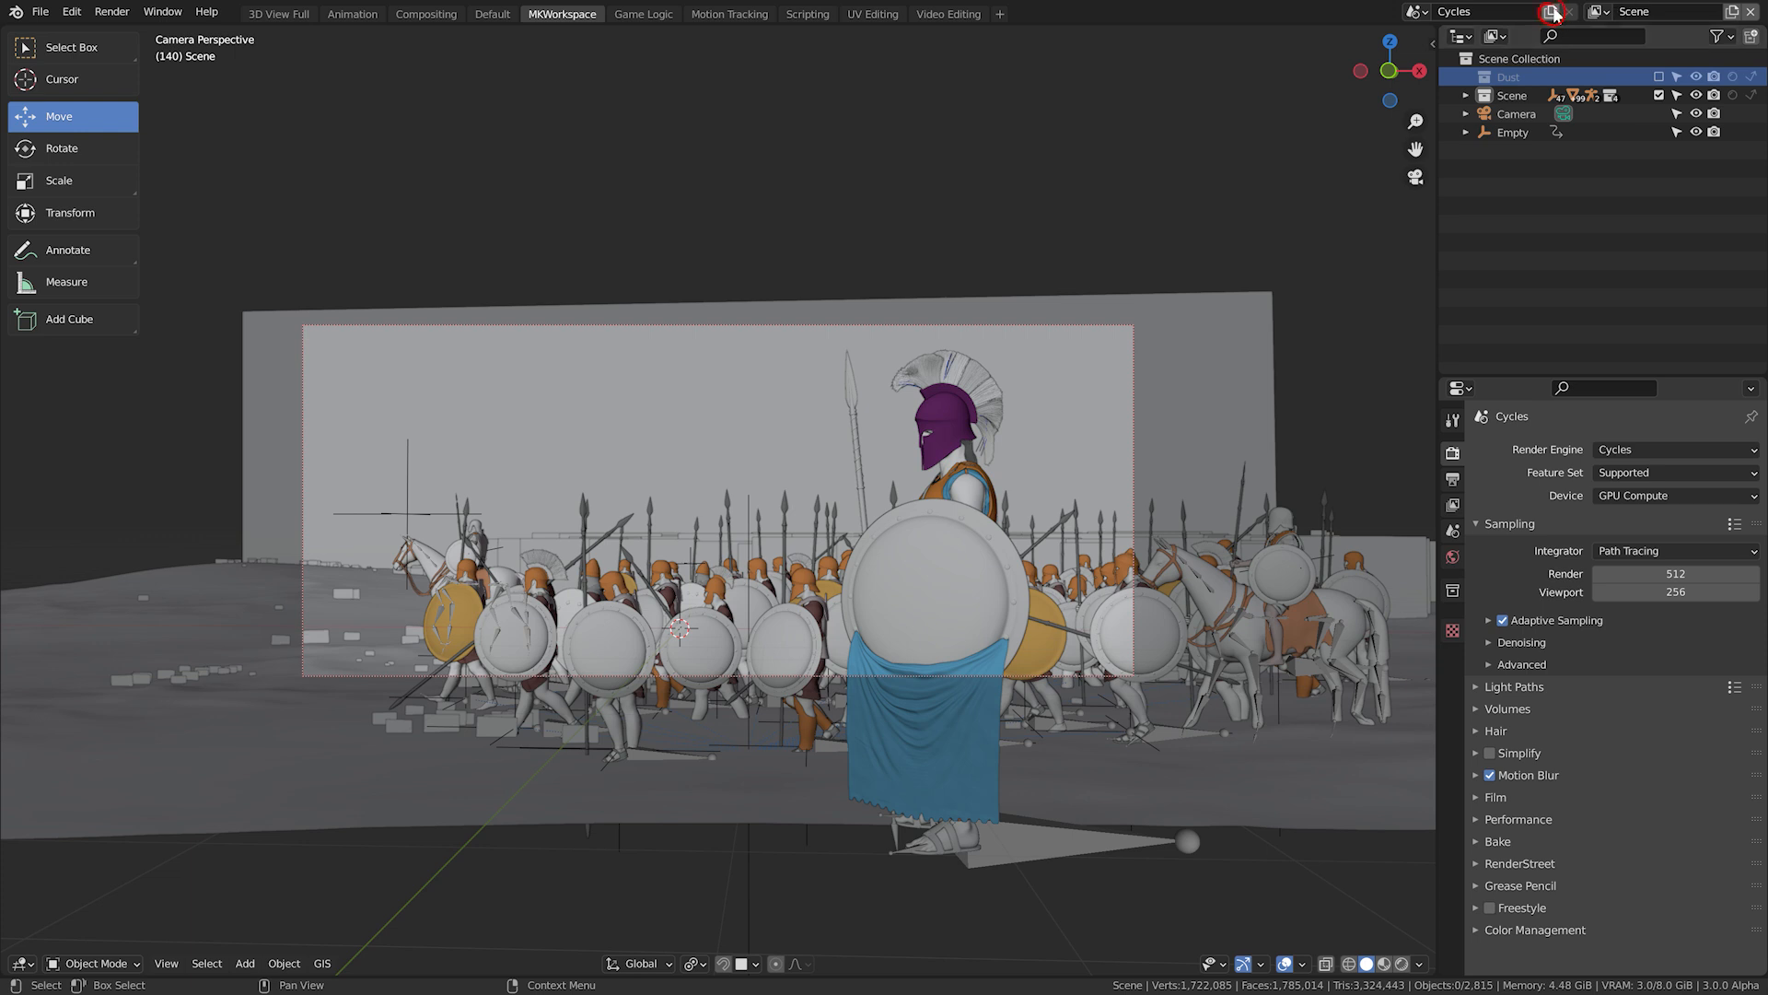
Create a second scene named Eevee rendering with the Eevee engine.
{"action": "left_click", "coordinate": [1555, 13]}
{"action": "type", "text": "Eevee"}
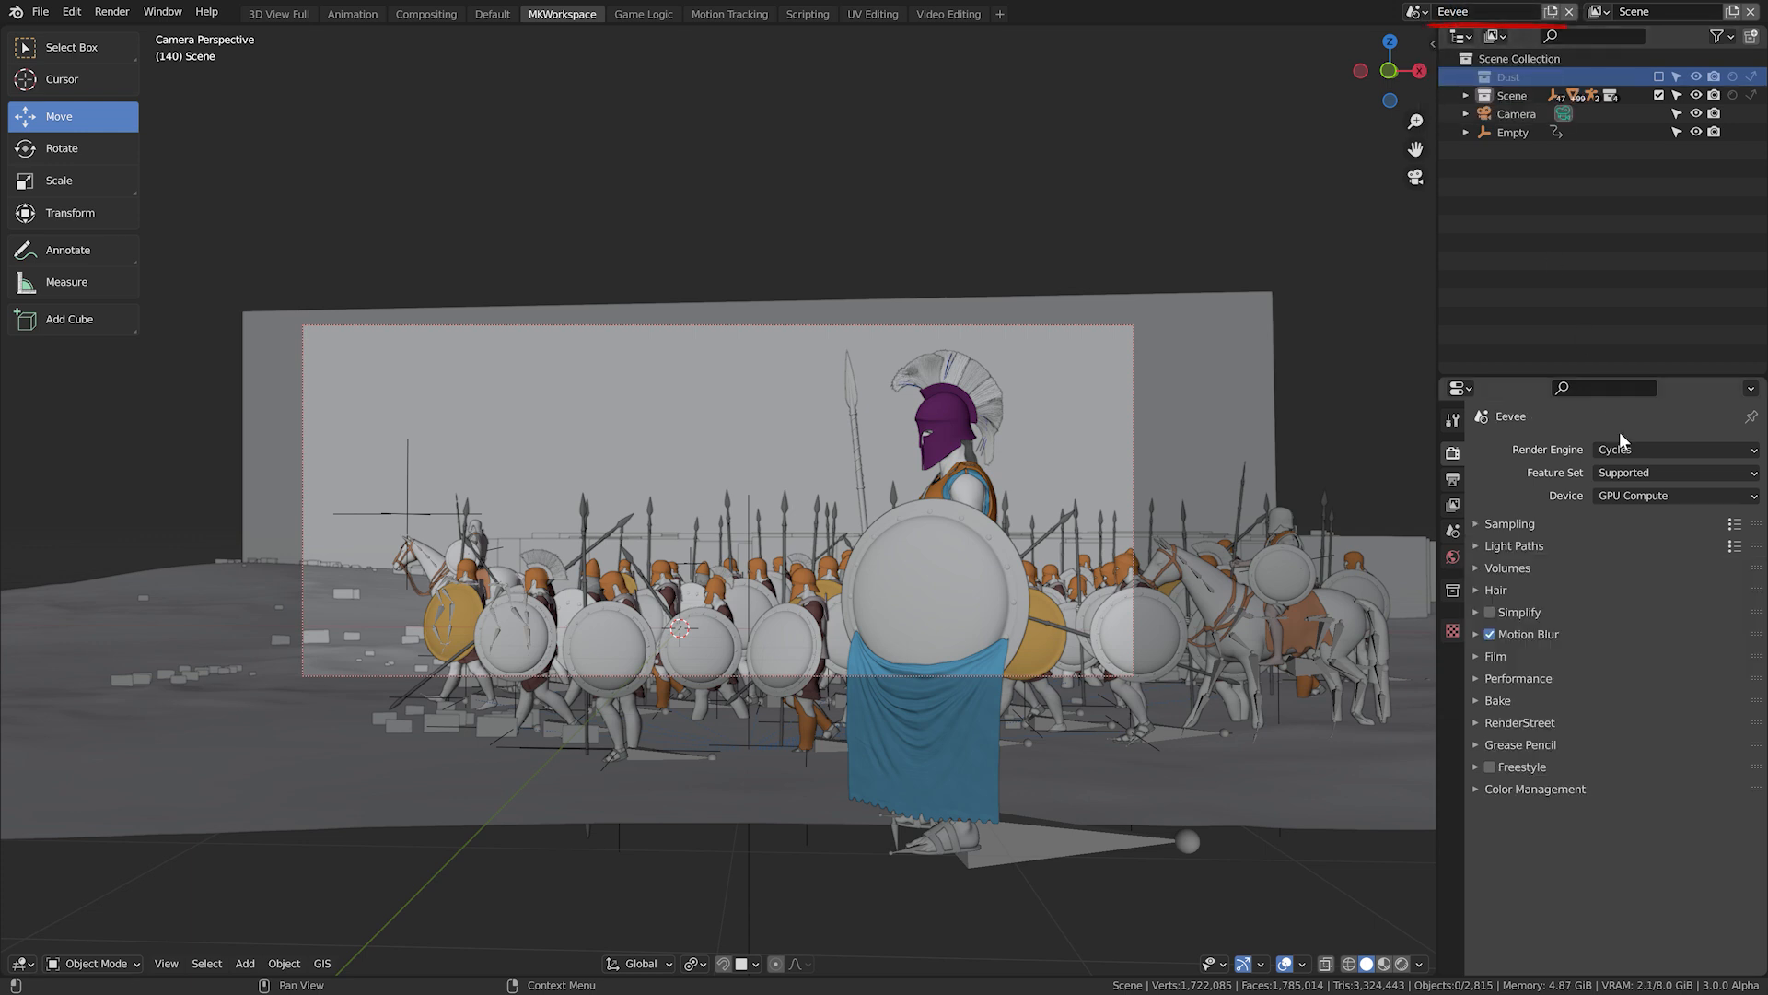
{"action": "left_click", "coordinate": [1674, 449]}
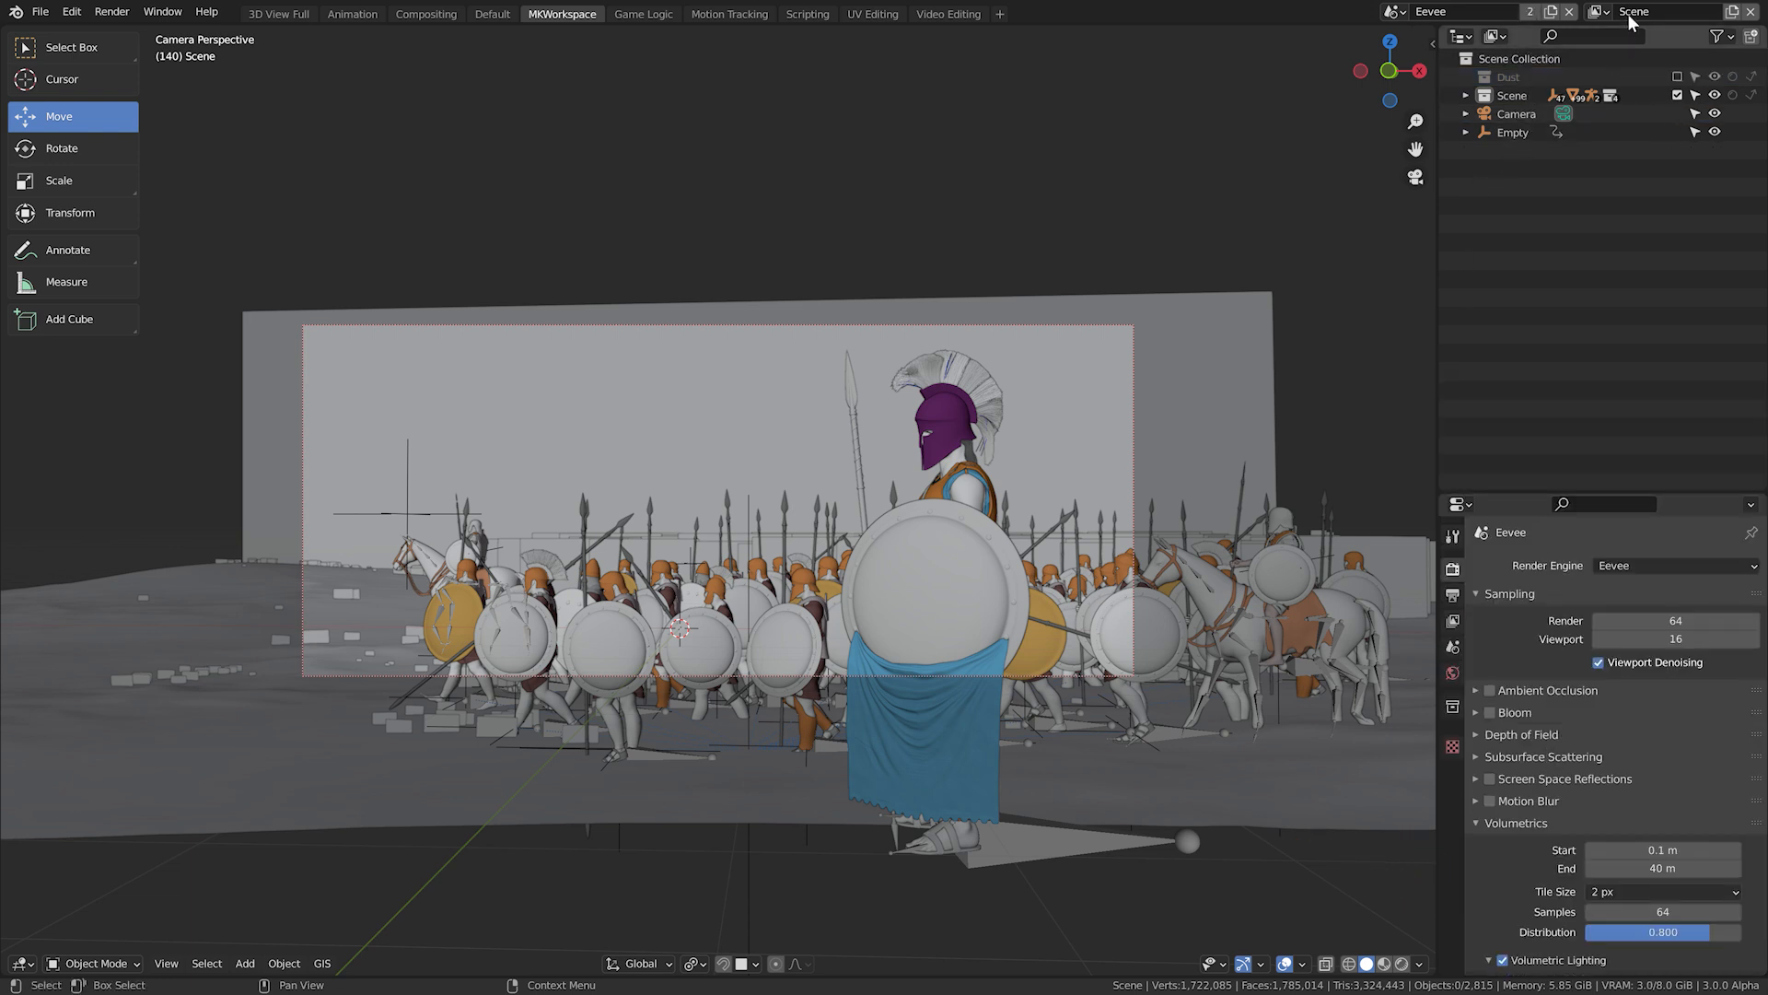
Add a blank view layer named Dust containing only the Dust collection.
{"action": "left_click", "coordinate": [1595, 37]}
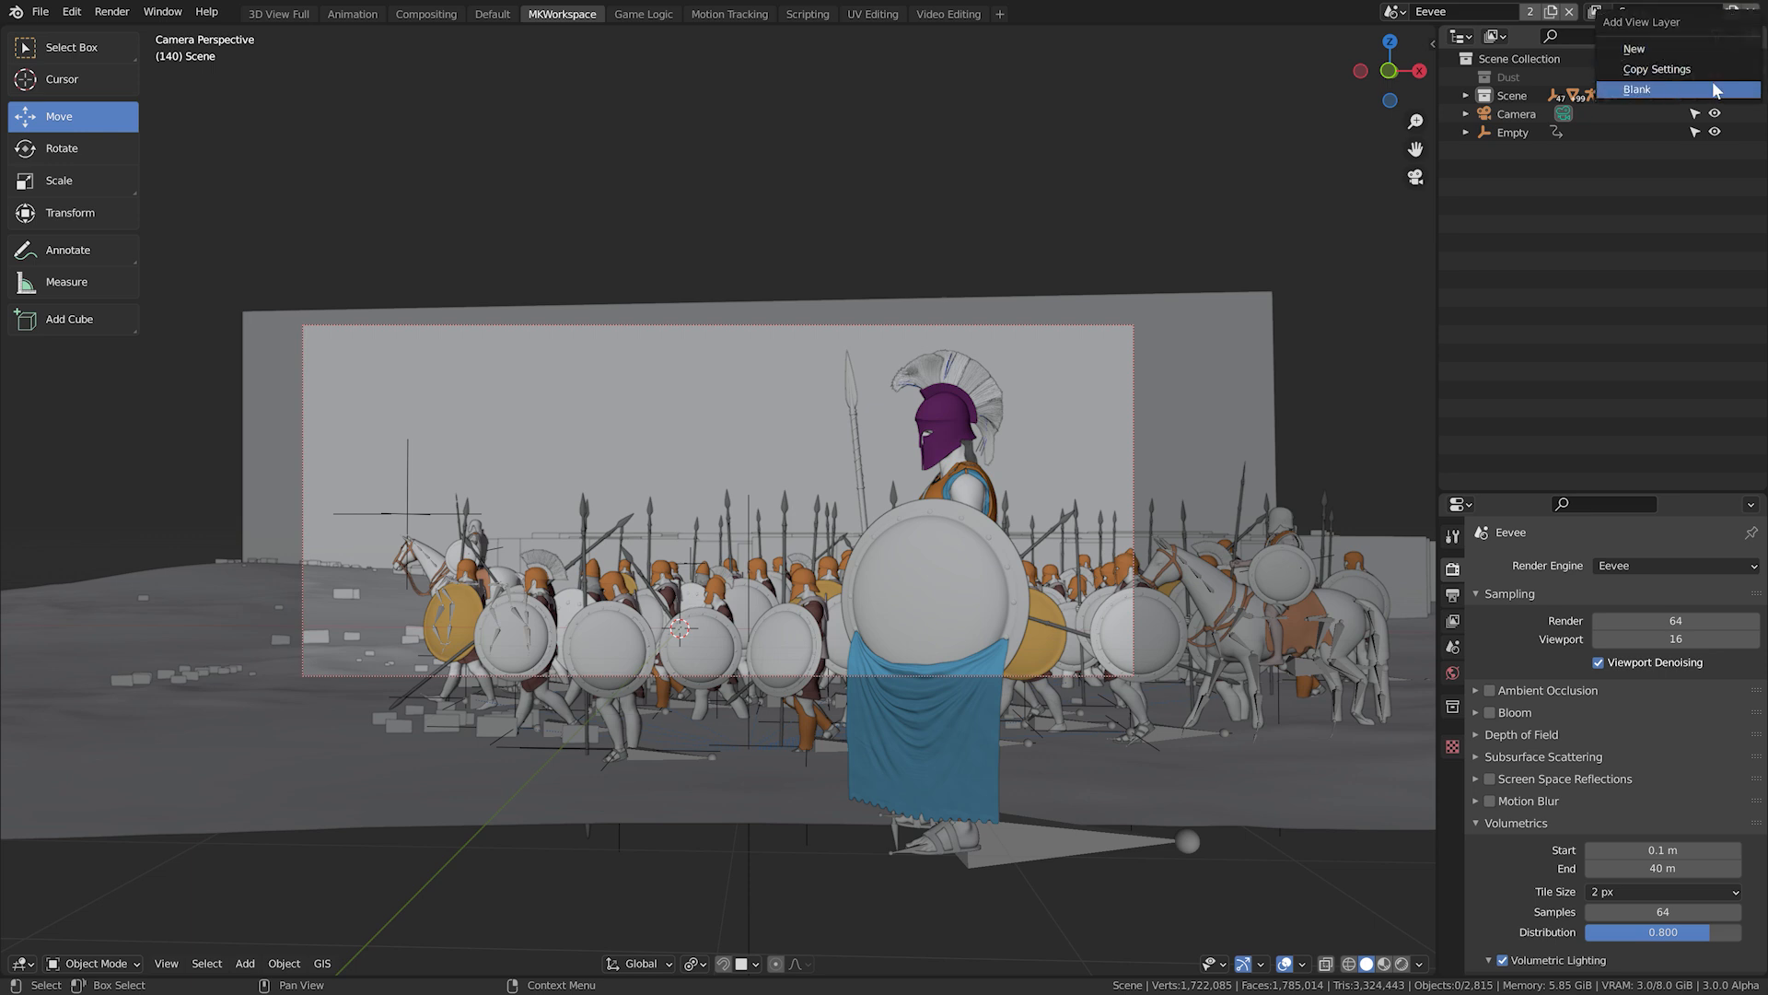
{"action": "left_click", "coordinate": [1637, 88]}
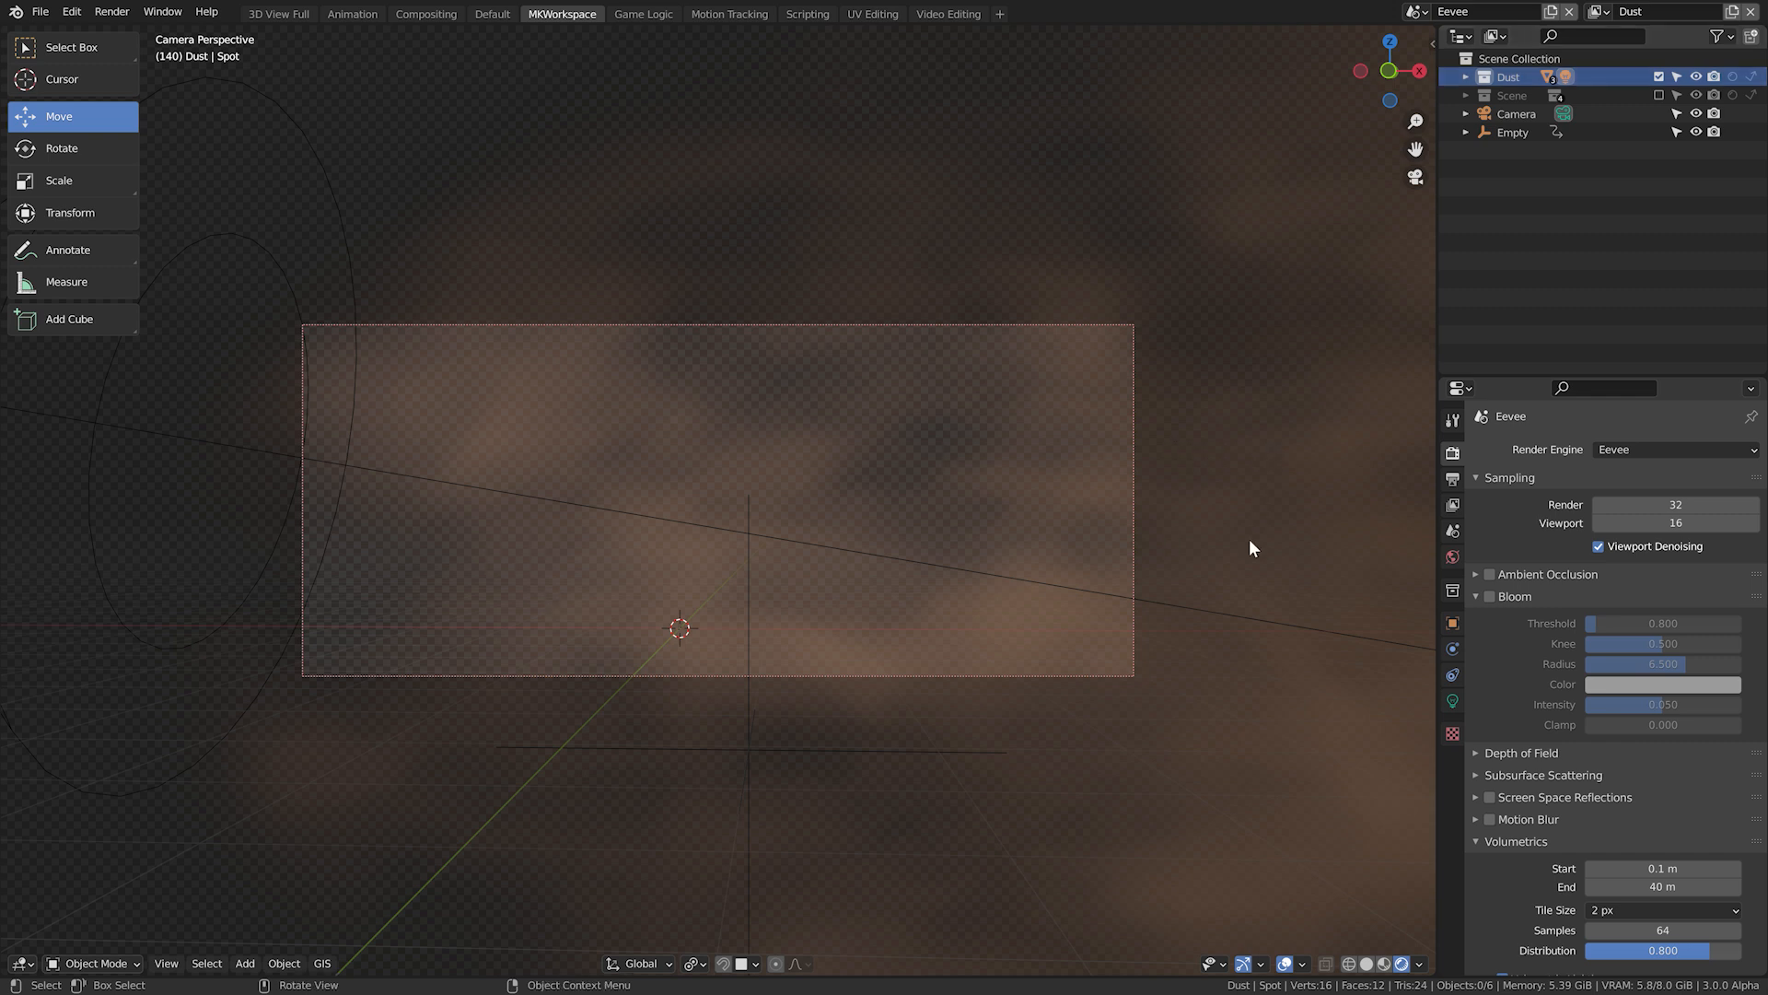
{"action": "mouse_move", "coordinate": [1731, 44]}
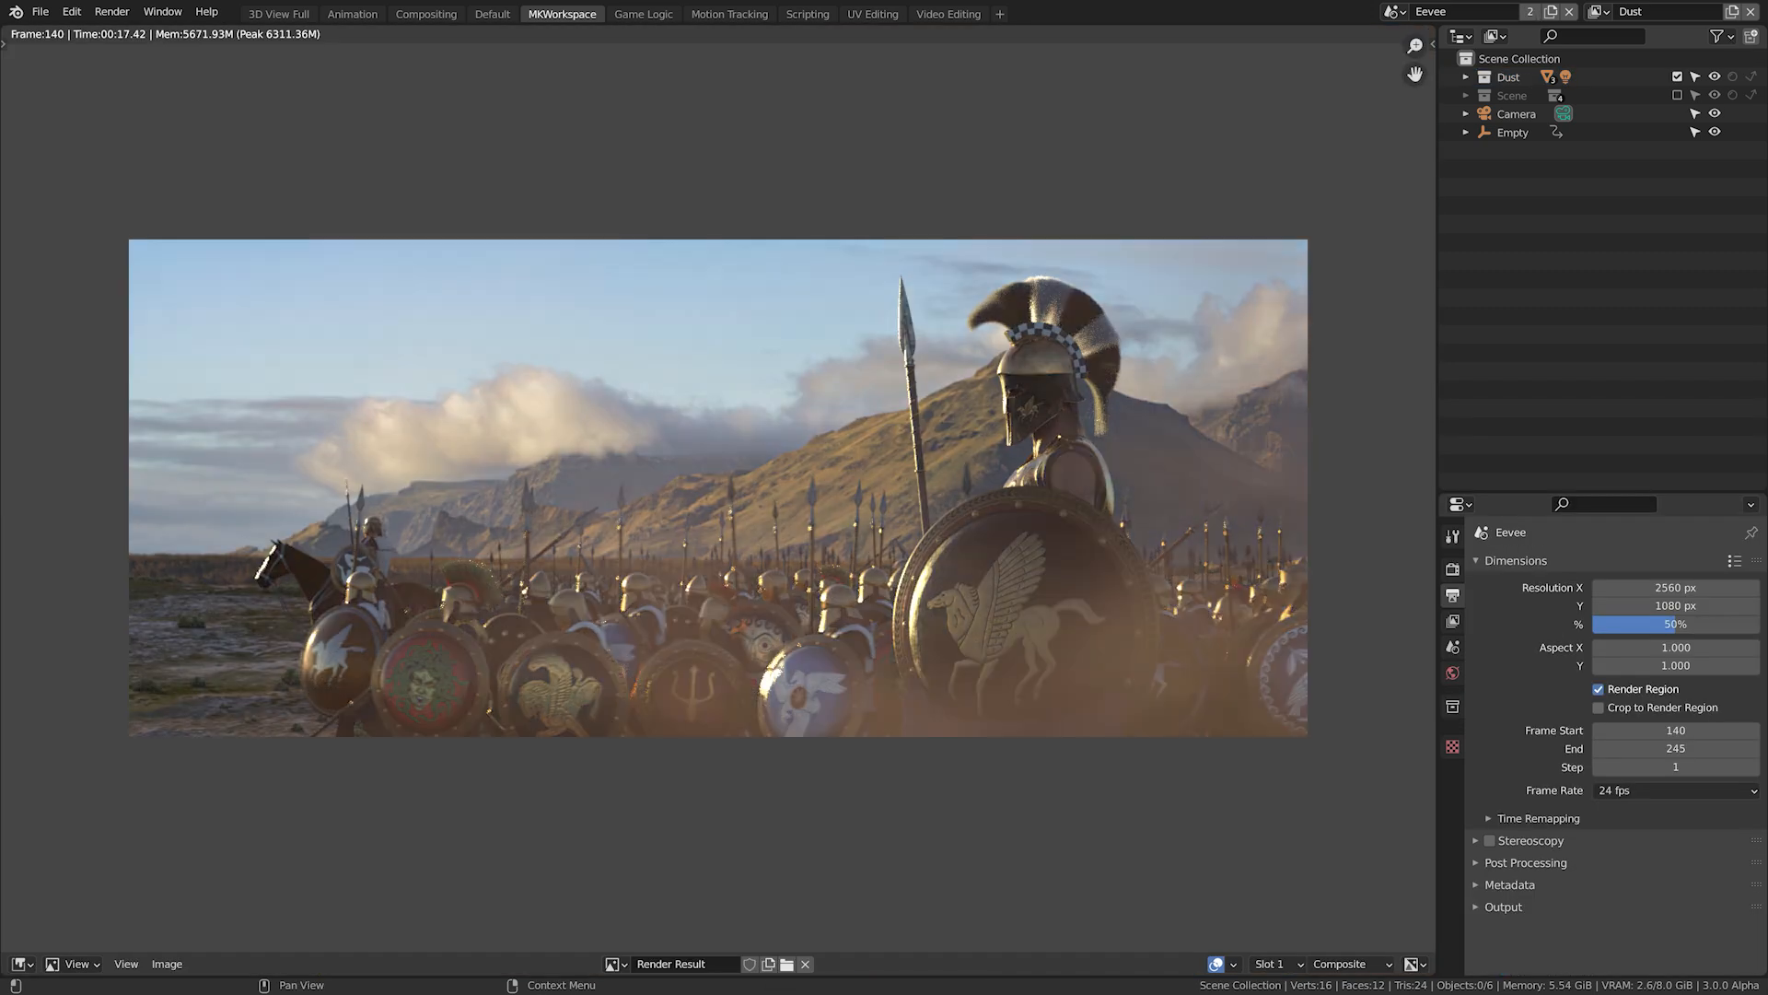
{"action": "mouse_move", "coordinate": [1254, 609]}
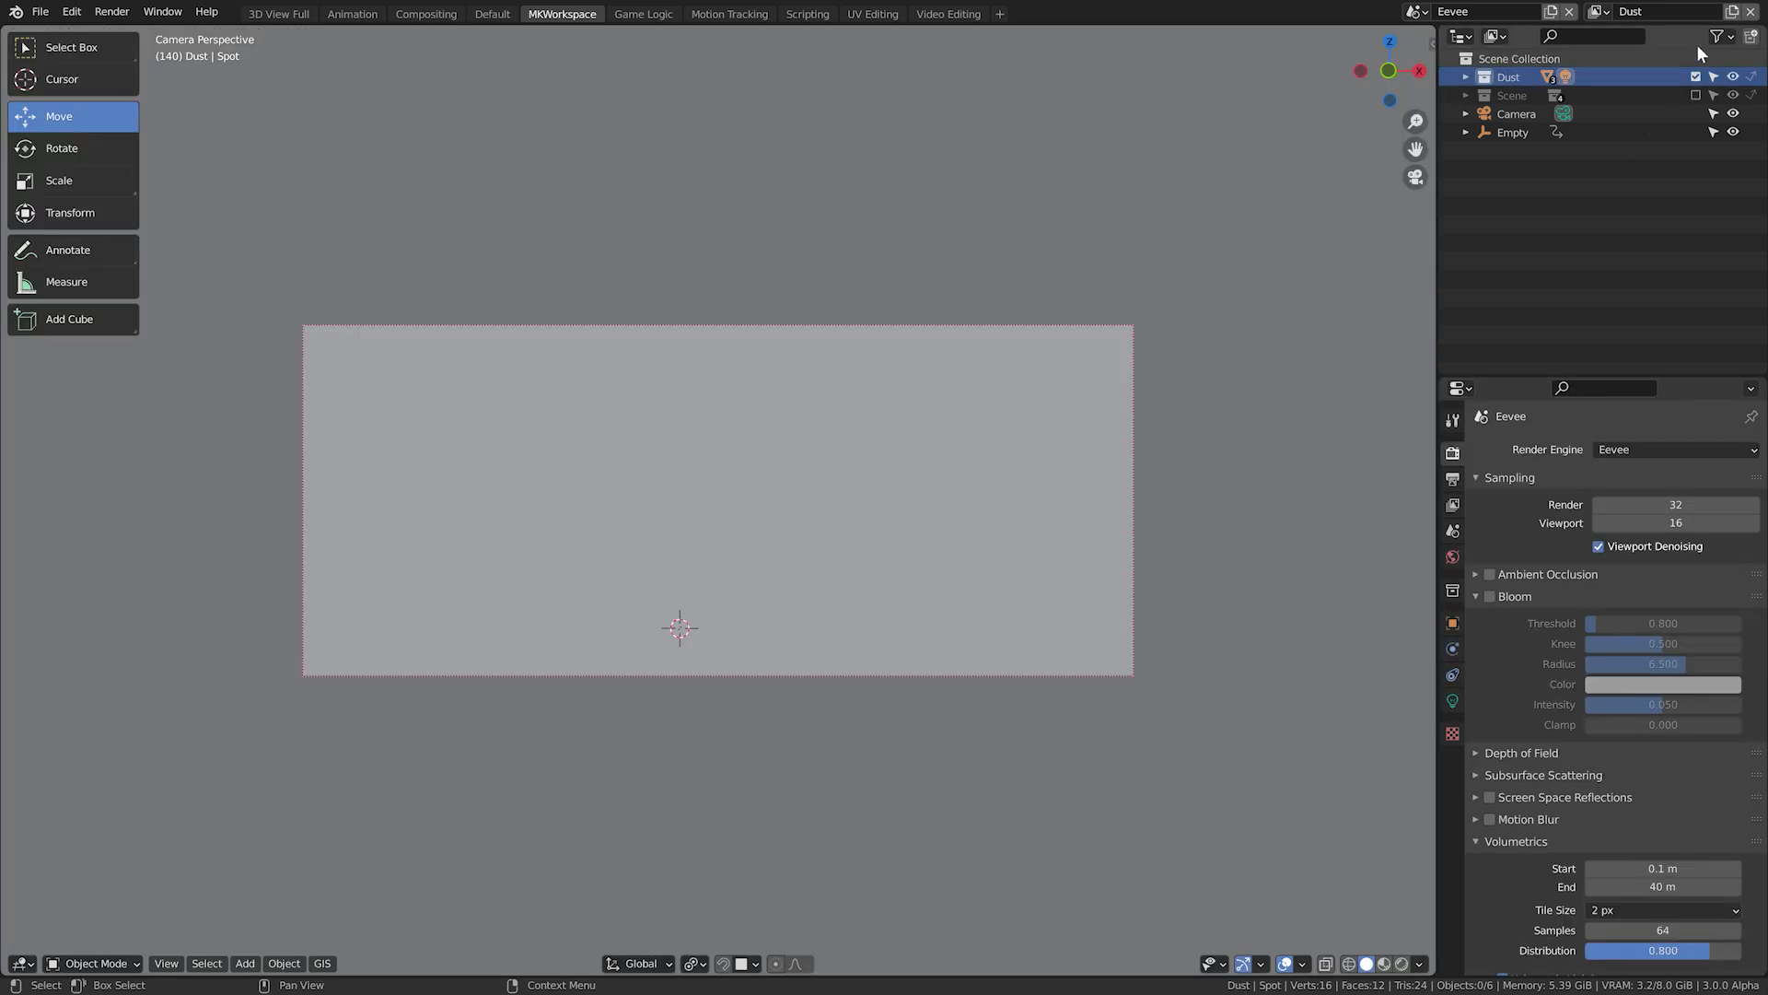
Include the Scene collection in the Dust view layer as a holdout mask.
{"action": "left_click", "coordinate": [1719, 37]}
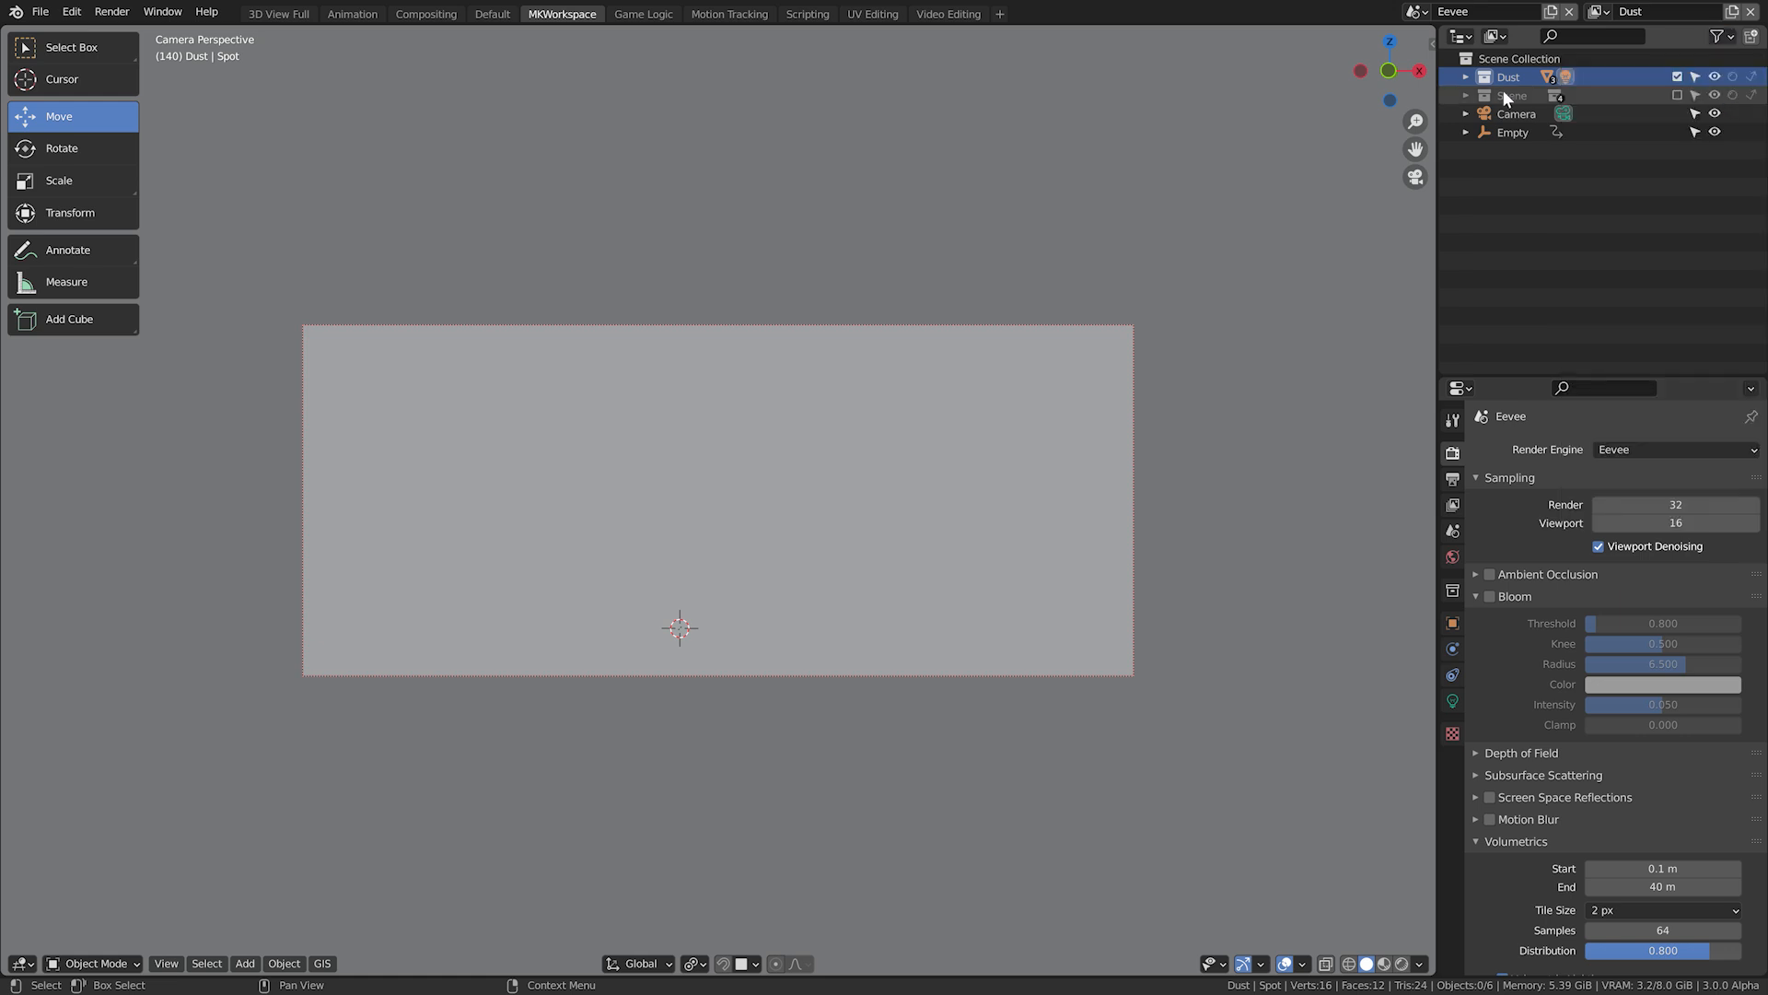
{"action": "left_click", "coordinate": [1676, 94]}
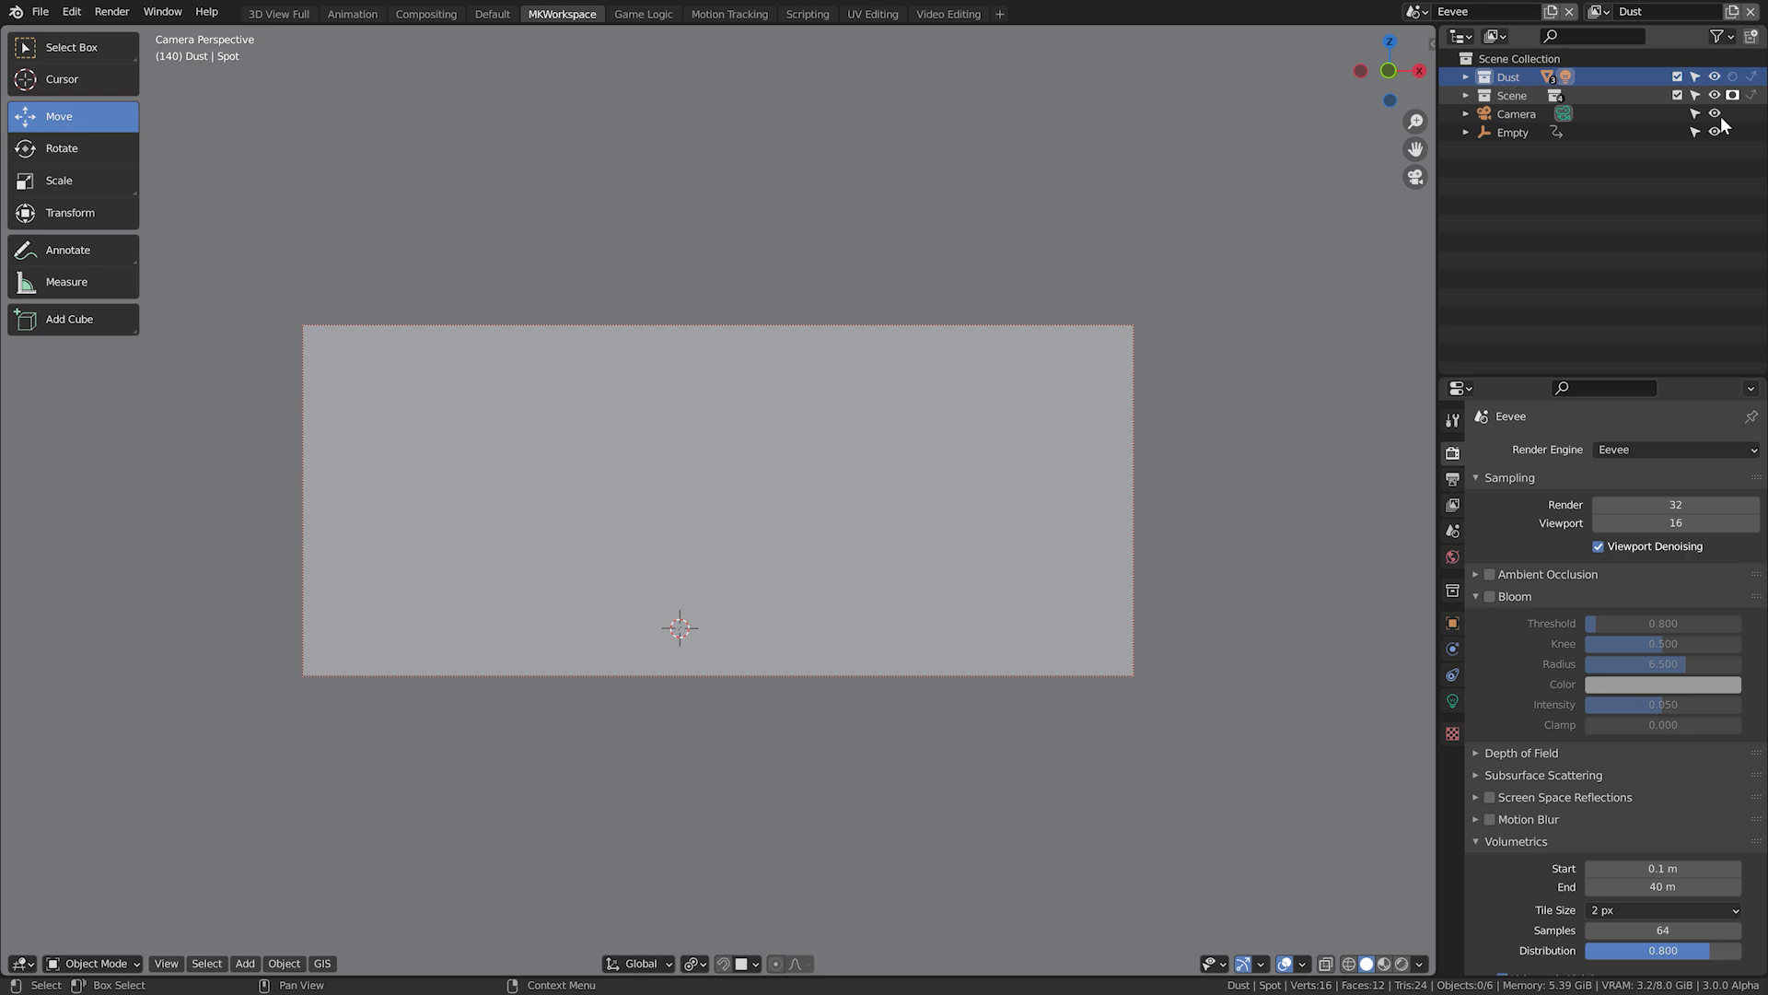
{"action": "left_click", "coordinate": [1510, 94]}
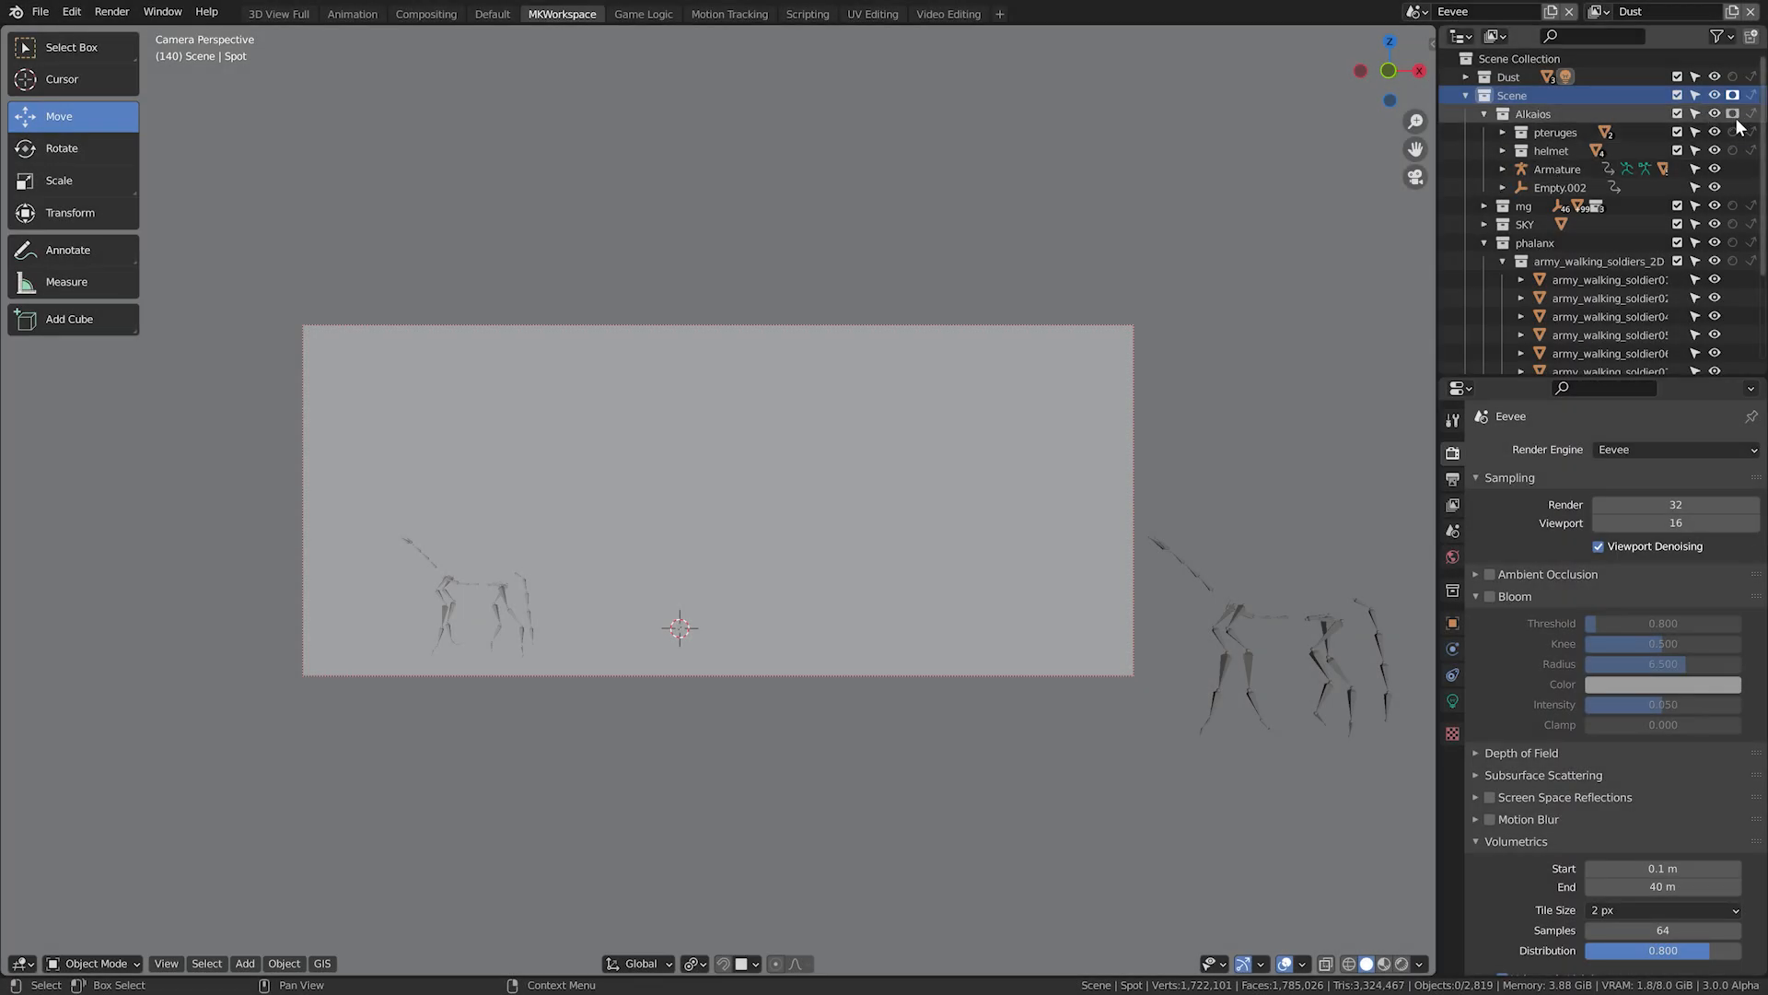
Collapse Alkaios and expand mg to check the holdout icons of its scatter, soldiers and riders subcollections.
{"action": "left_click", "coordinate": [1484, 113]}
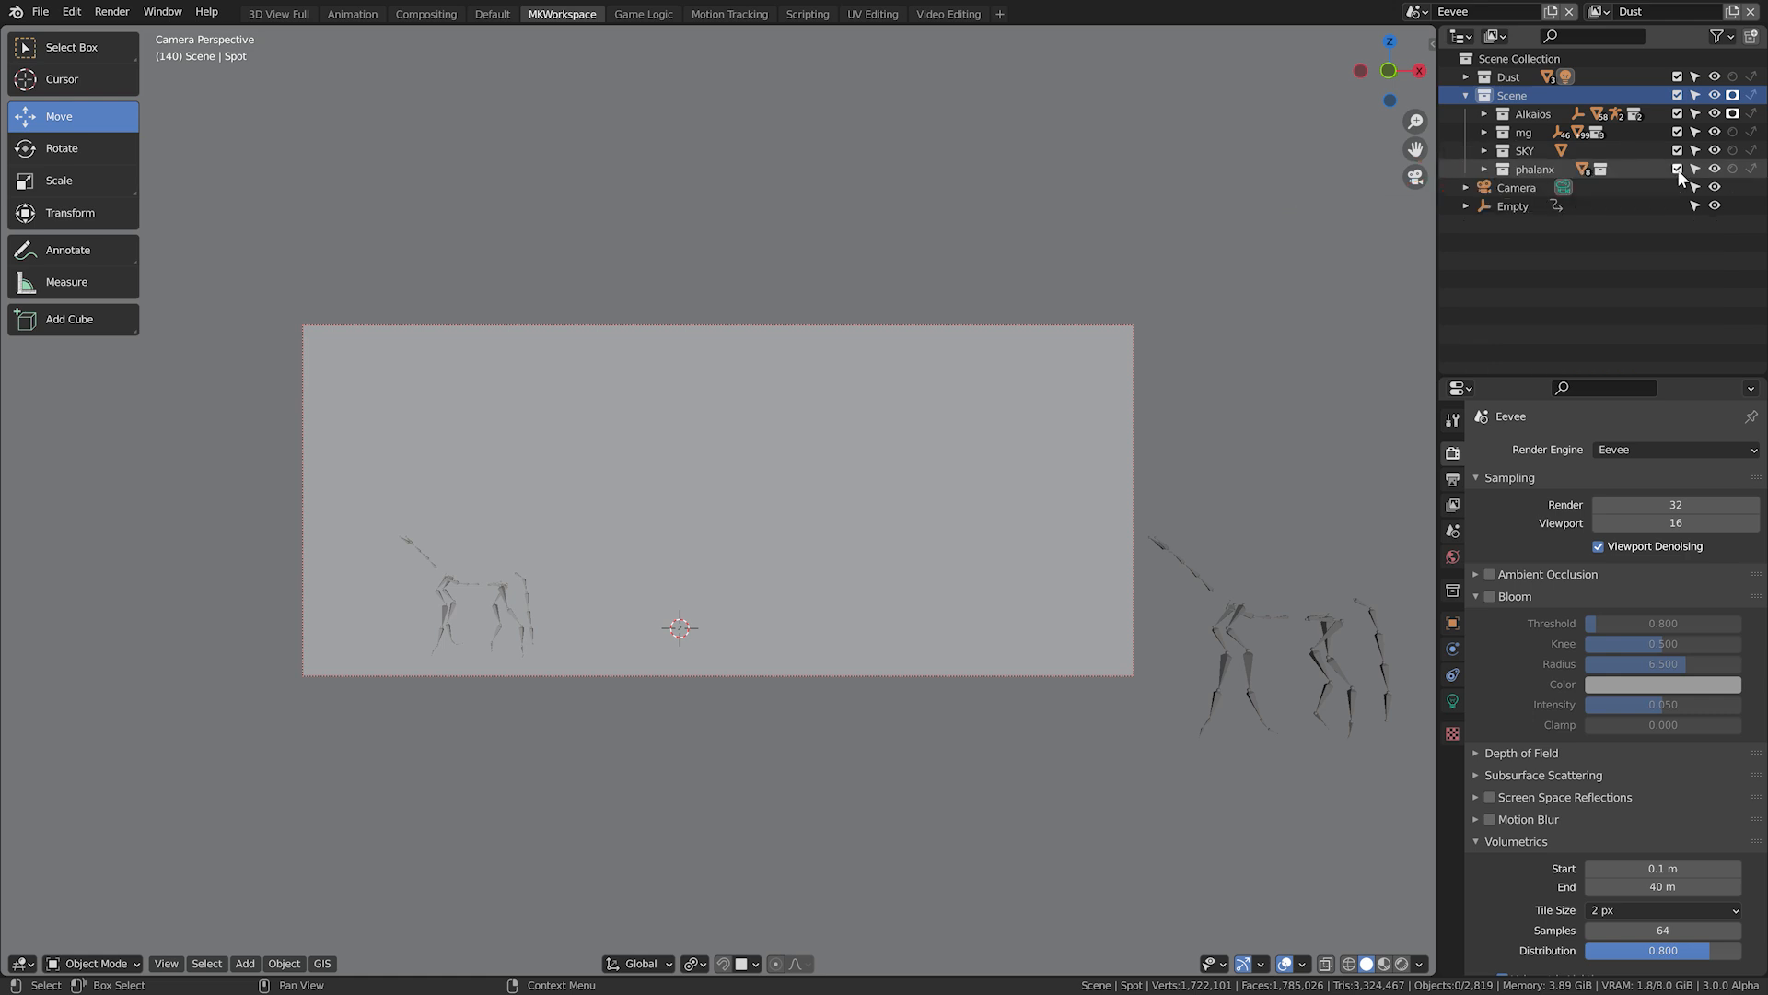
{"action": "left_click", "coordinate": [1487, 133]}
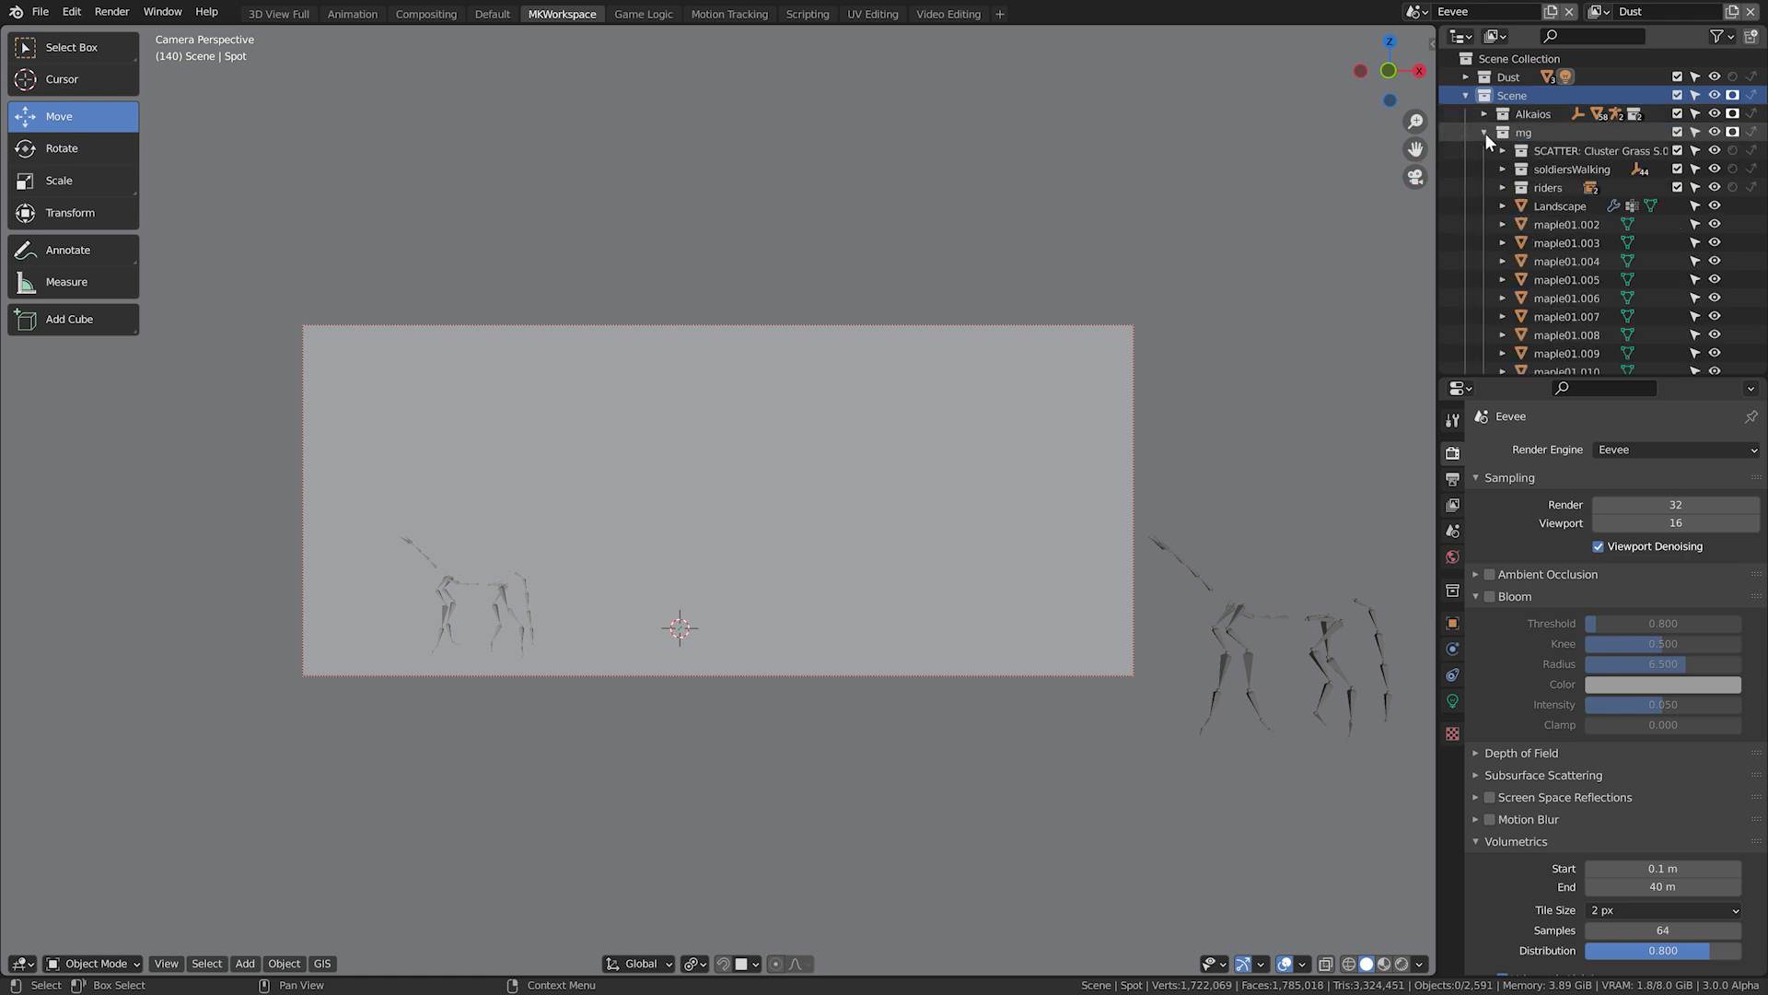
{"action": "left_click", "coordinate": [1733, 94]}
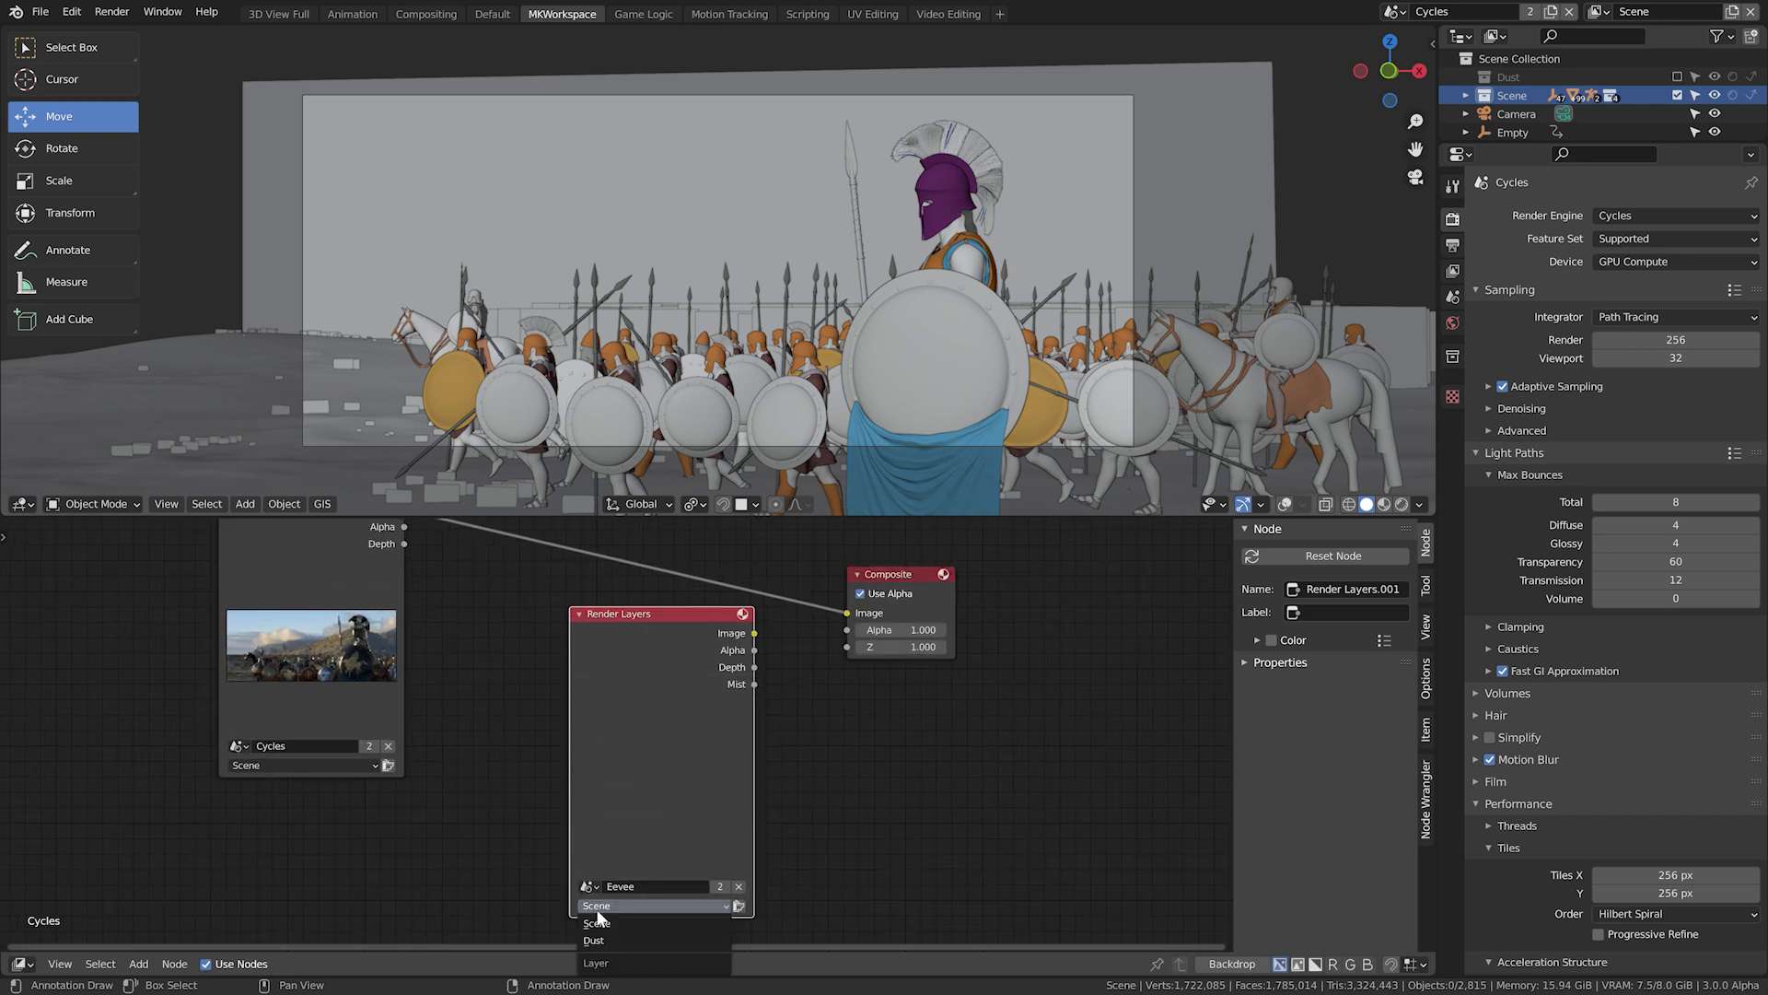
Read the Dust layer from the Eevee scene, feed it through RGB Curves into an Alpha Over over the Cycles render.
{"action": "left_click", "coordinate": [595, 939]}
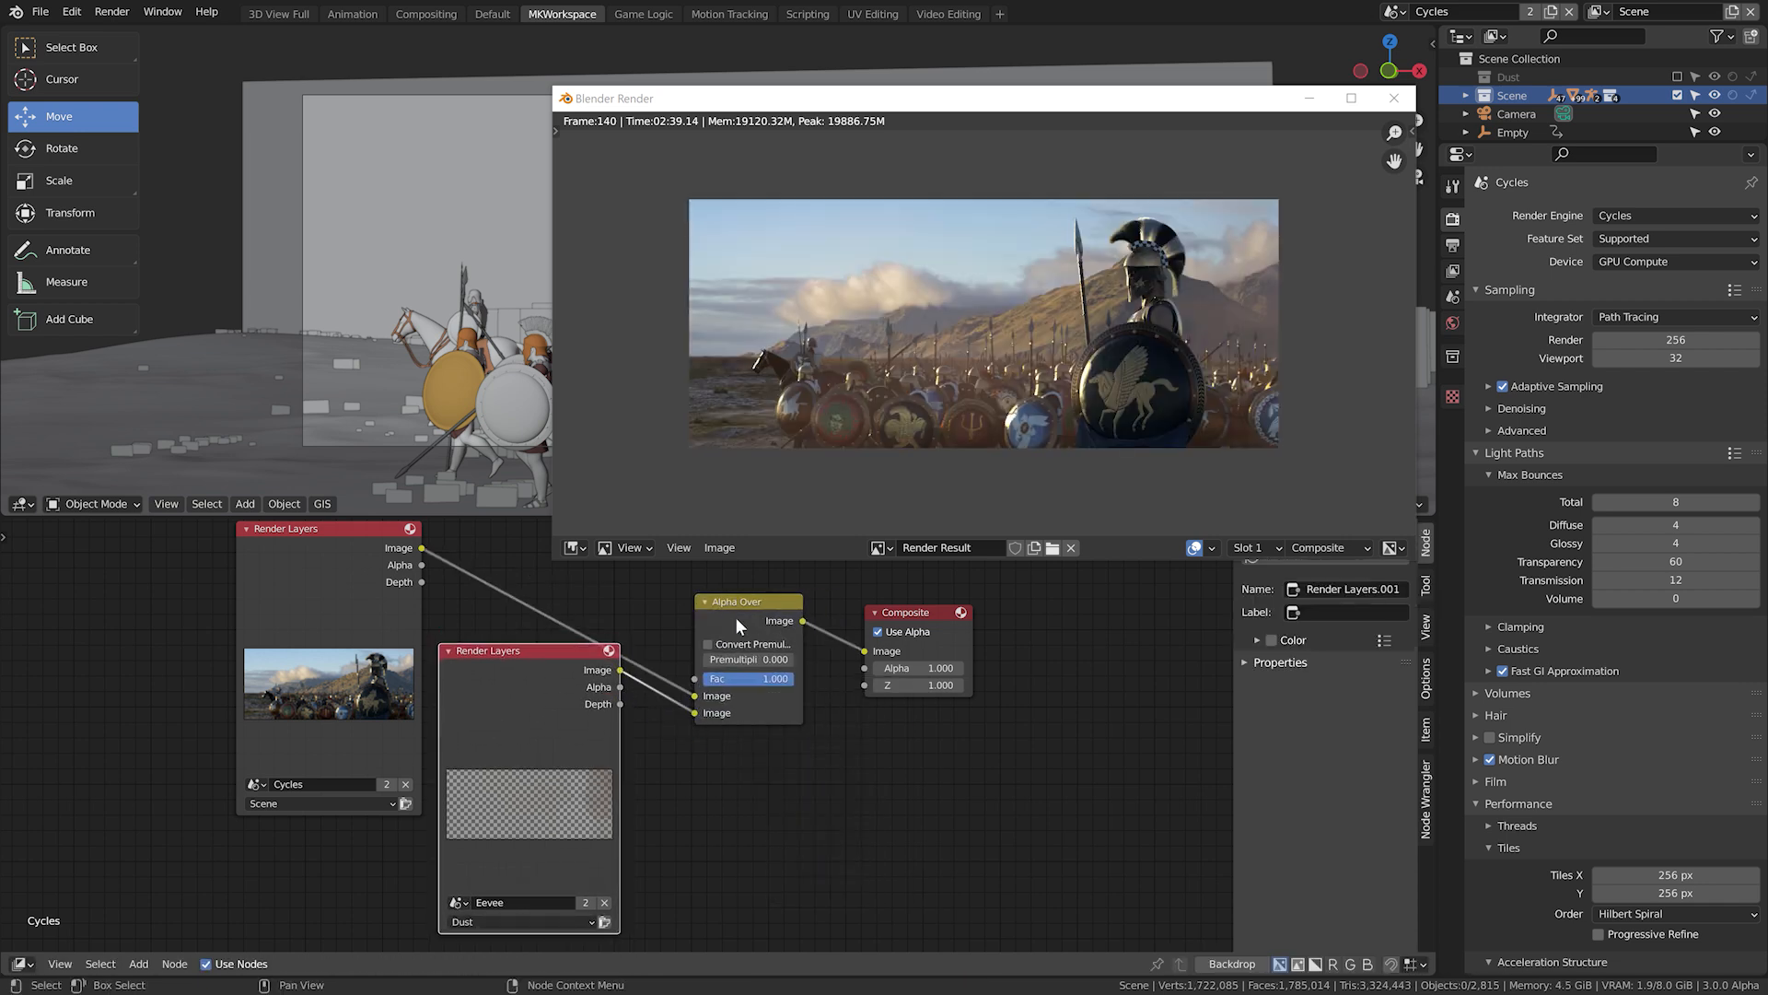
{"action": "left_click", "coordinate": [738, 601]}
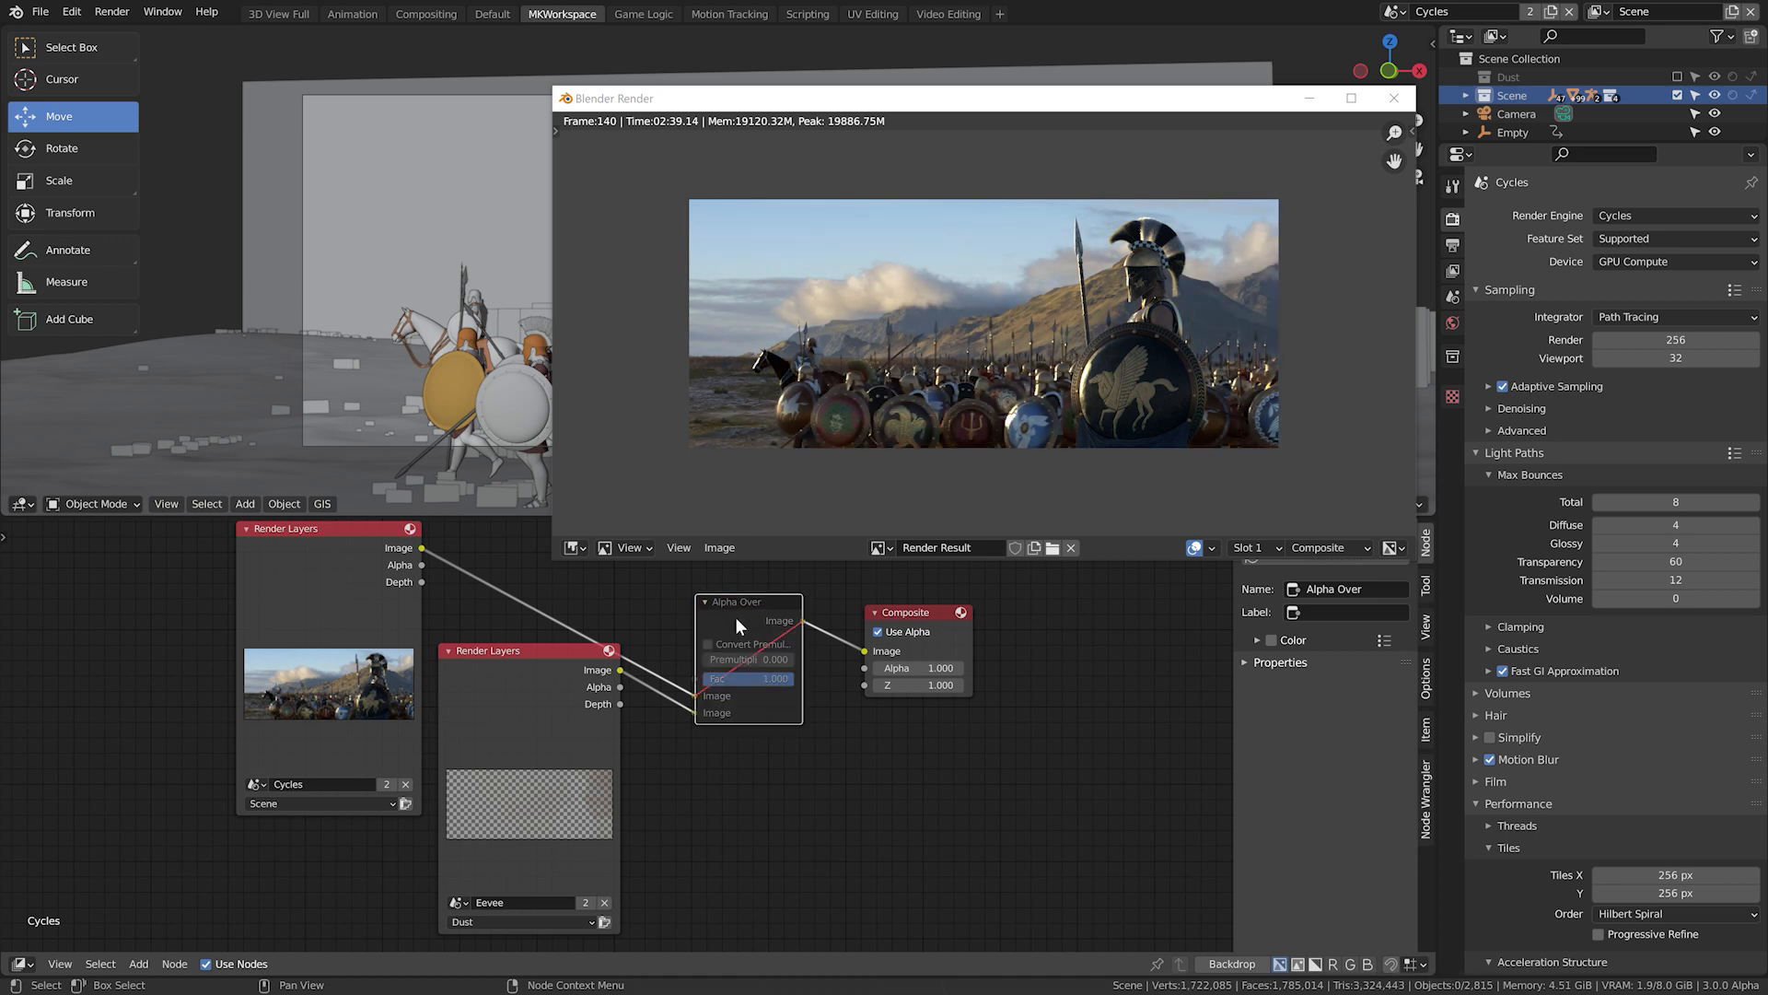
{"action": "left_click", "coordinate": [746, 600]}
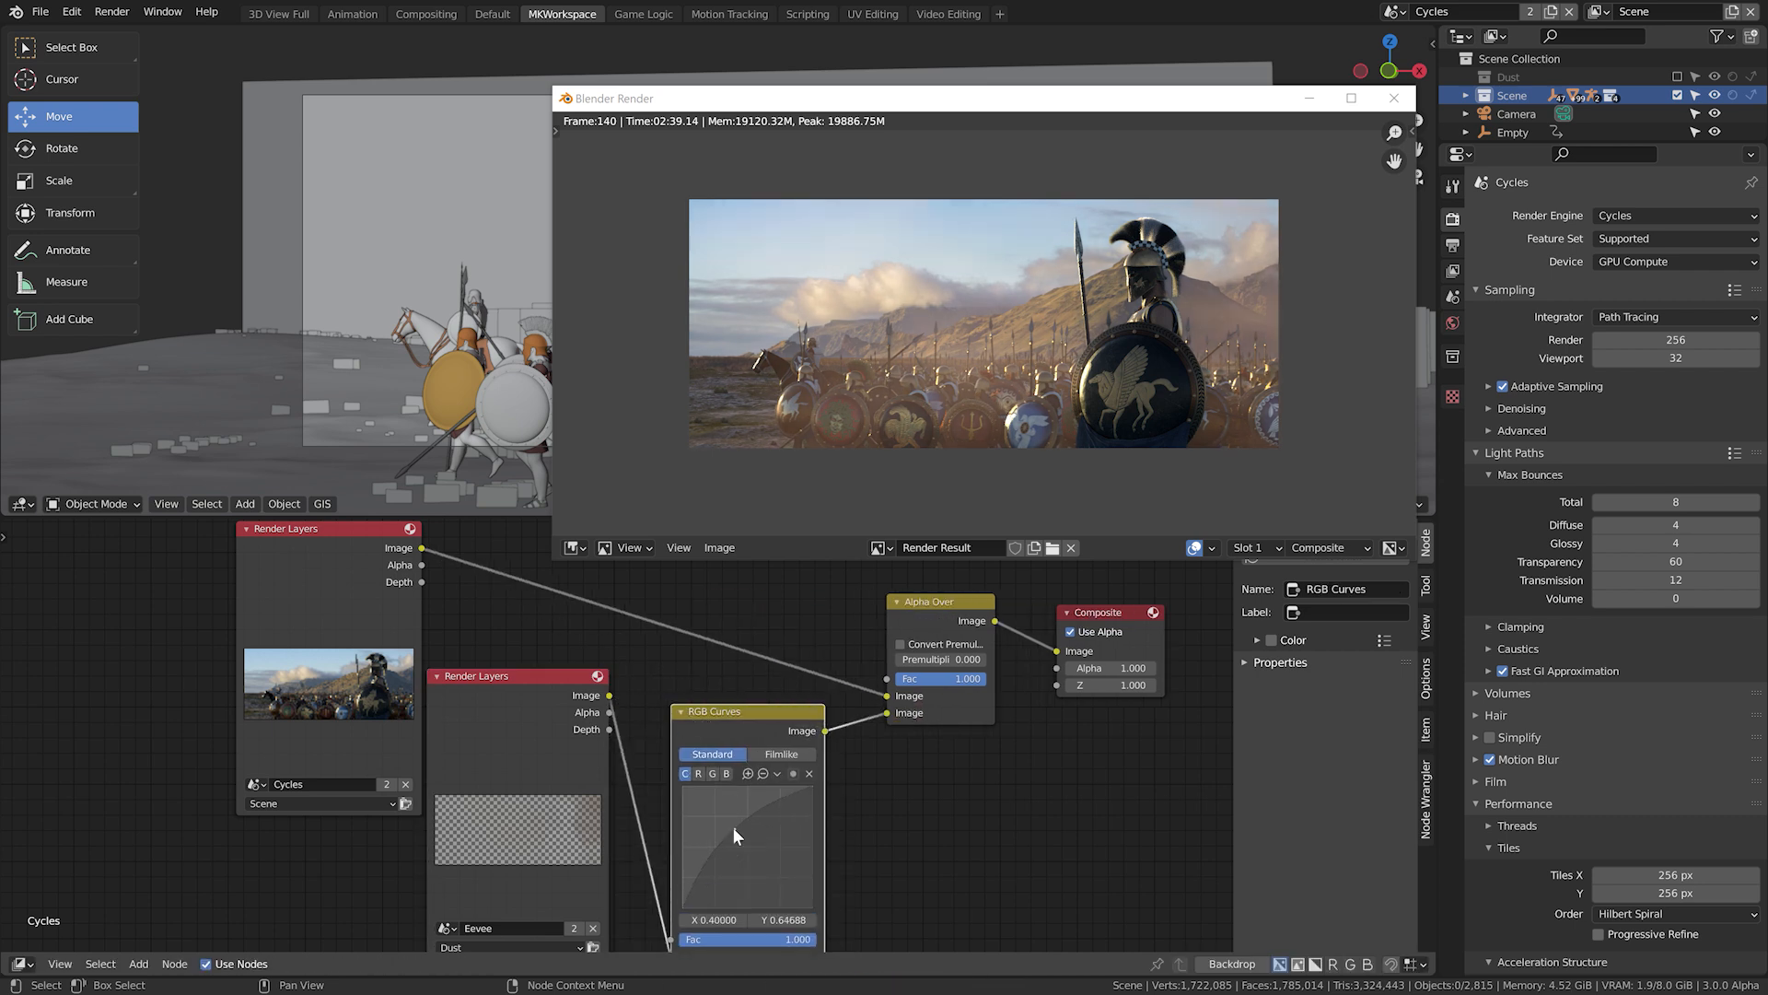
{"action": "left_click_drag", "start_coordinate": [733, 837], "coordinate": [753, 844]}
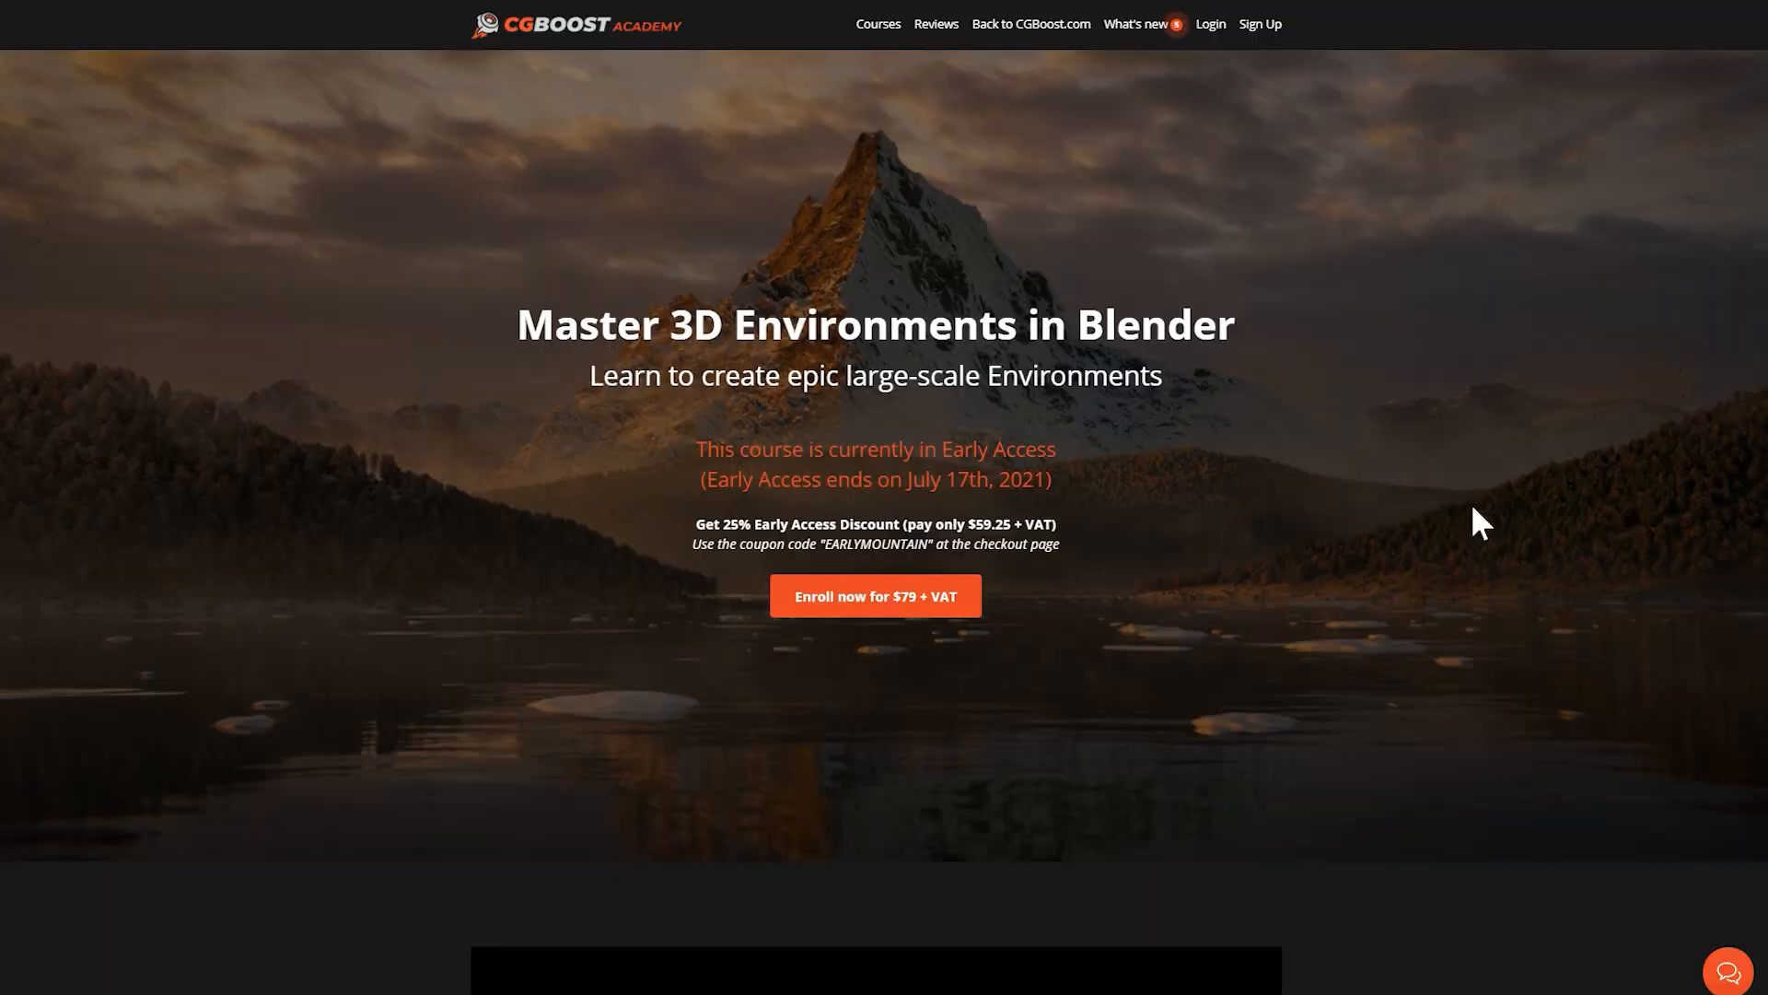
Scroll the Master 3D Environments course page down to its trailer video and description.
{"action": "scroll", "scroll_direction": "down", "scroll_amount": 3}
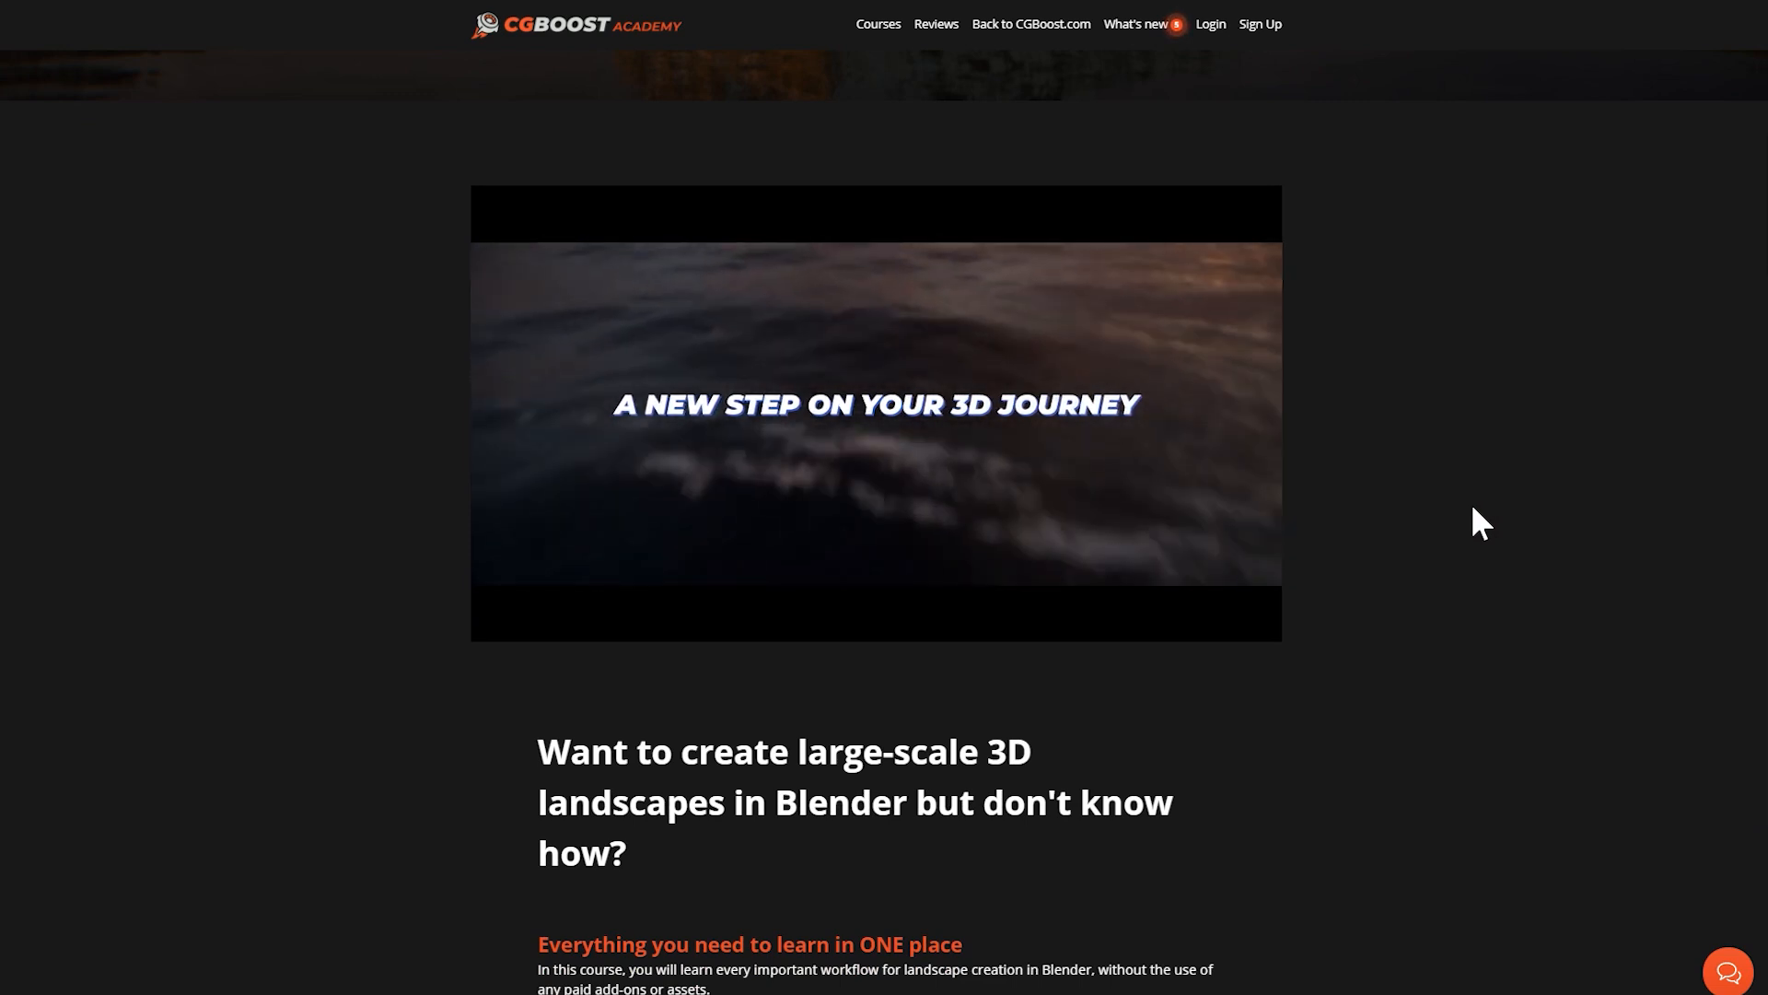